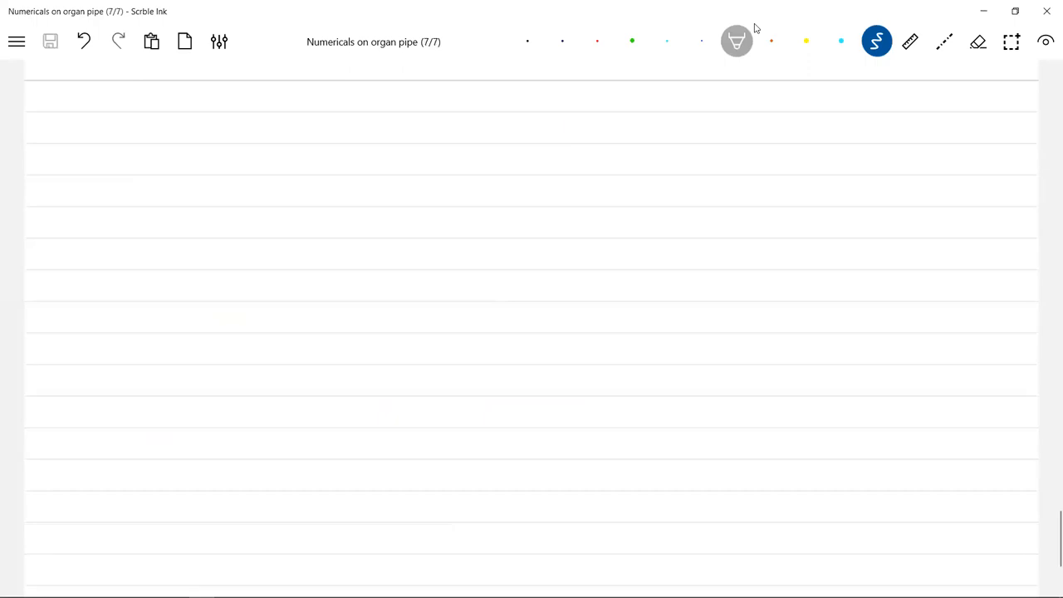
Shade a yellow plate region near the upper left with the highlighter
left_click(805, 41)
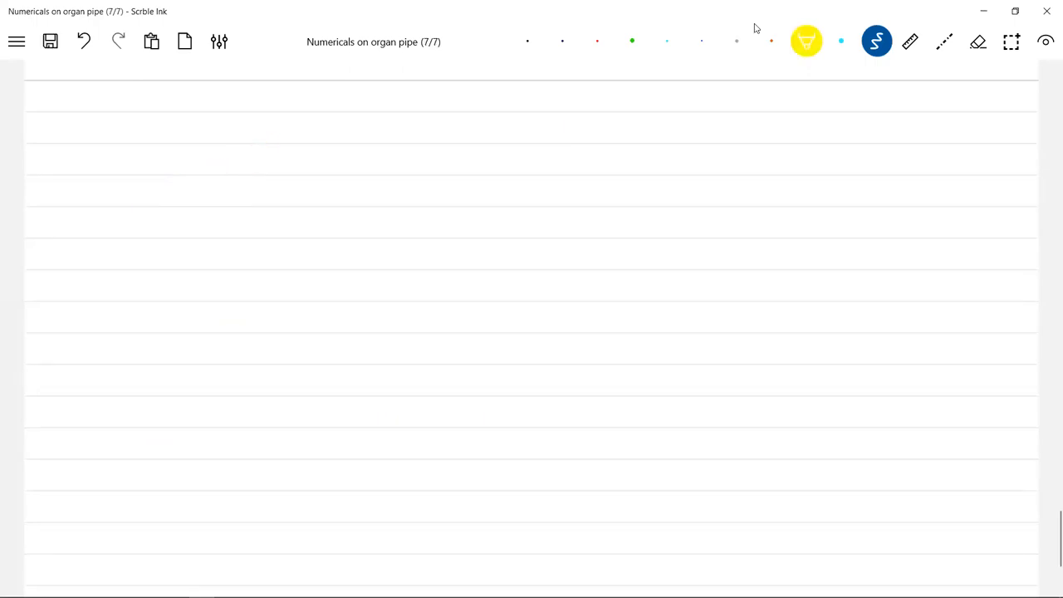
left_click_drag(257, 141, 372, 203)
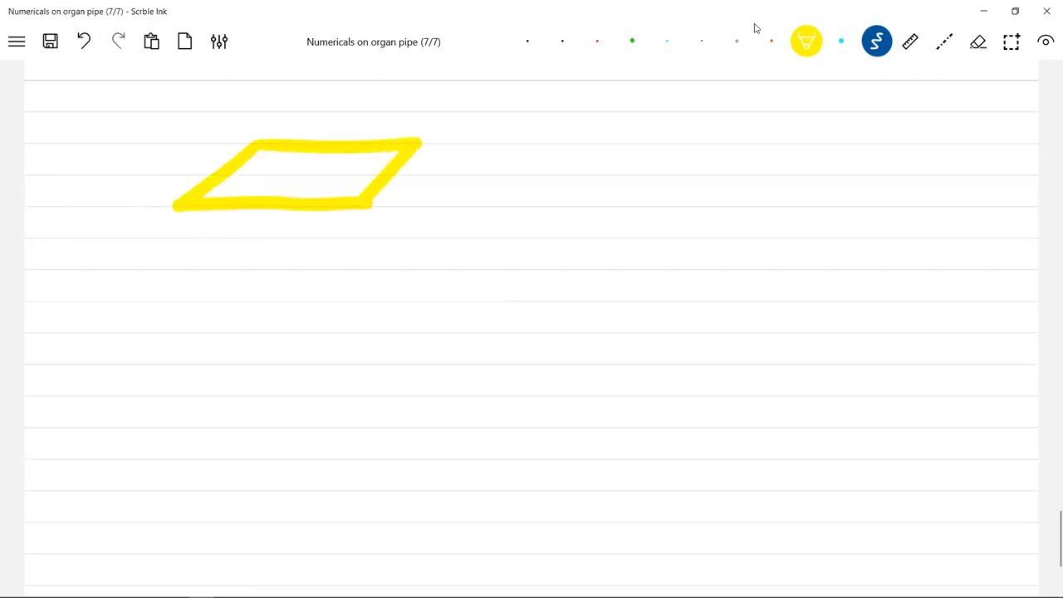
left_click_drag(232, 166, 373, 175)
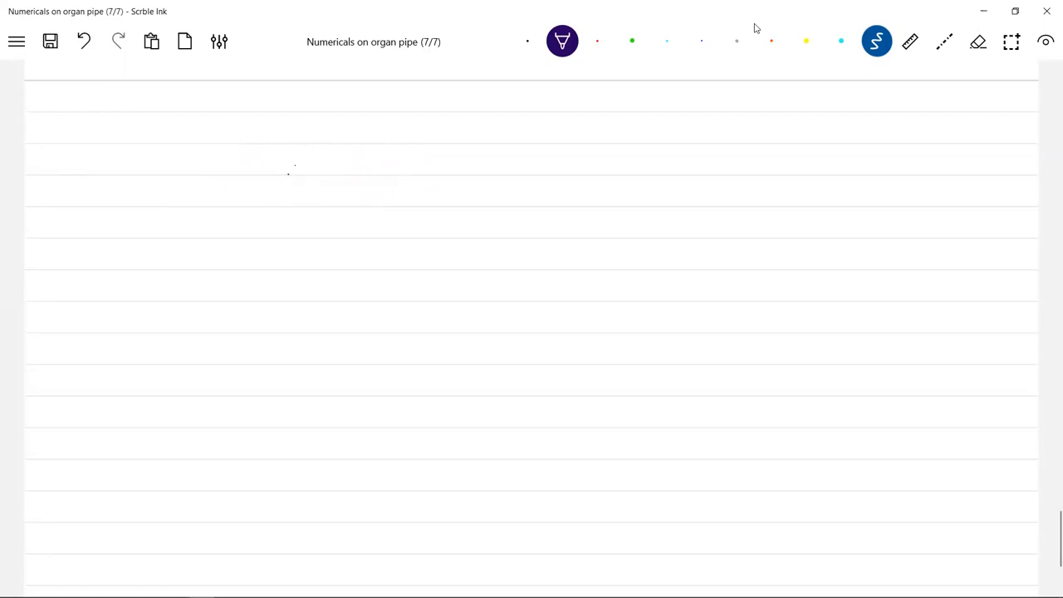
Draw the pipe's elliptical mouth and two walls, then shade the plate over its mouth
left_click_drag(283, 172, 366, 172)
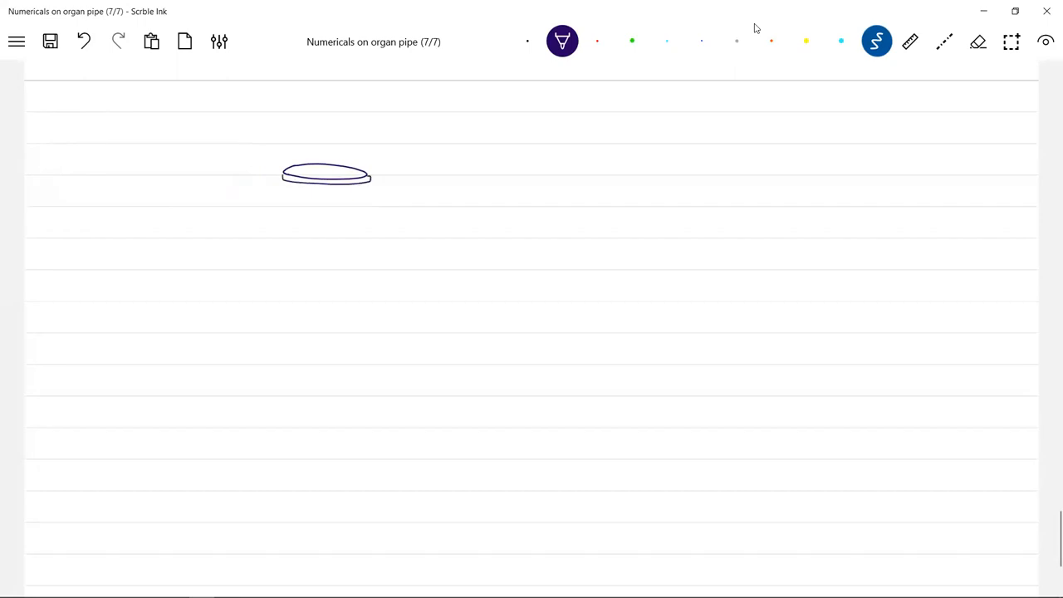
left_click_drag(287, 183, 290, 380)
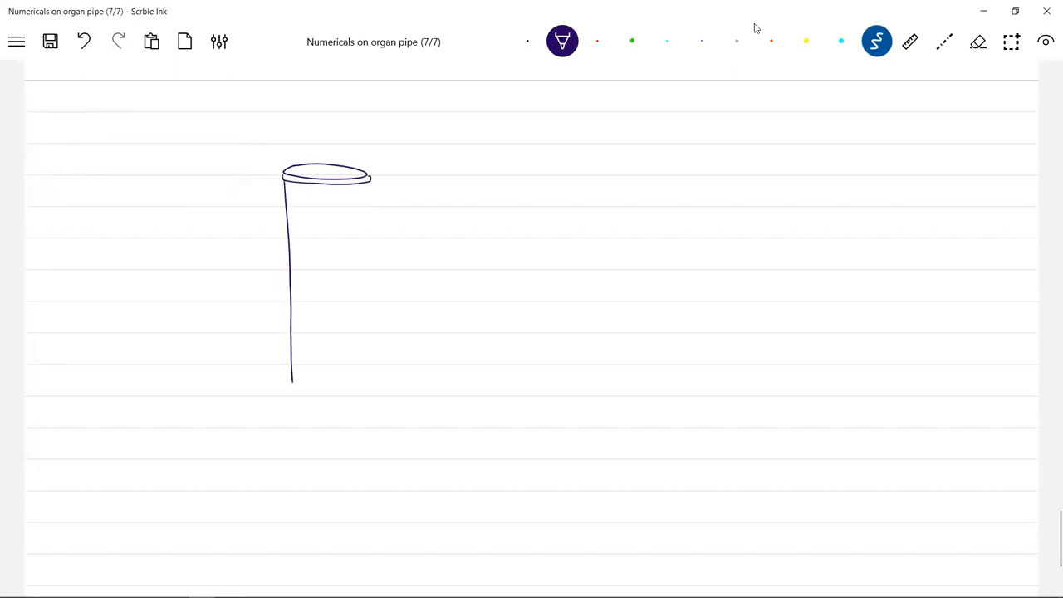
left_click_drag(374, 178, 382, 390)
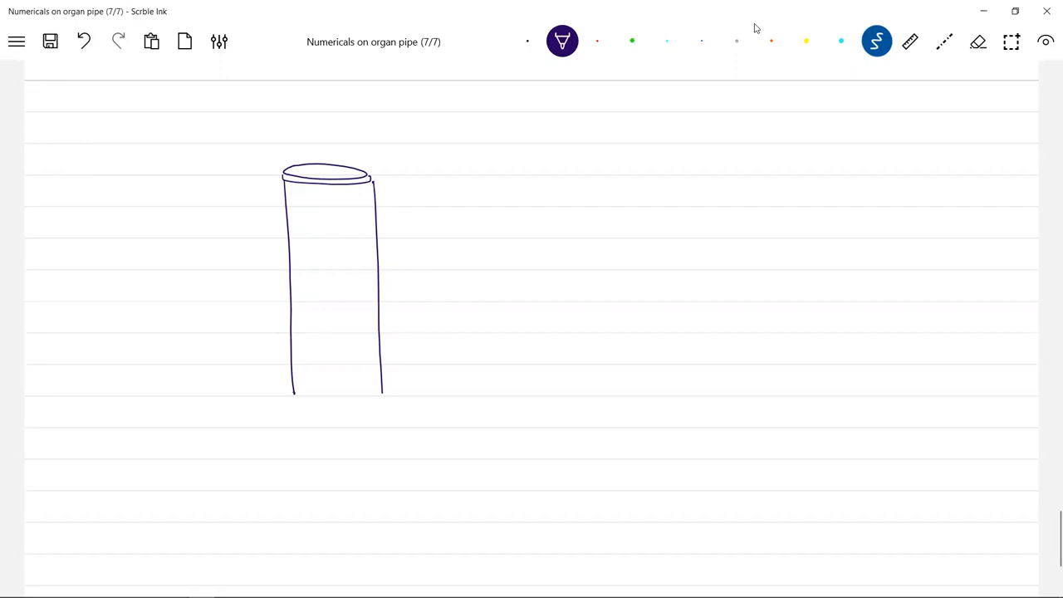
left_click_drag(229, 166, 288, 137)
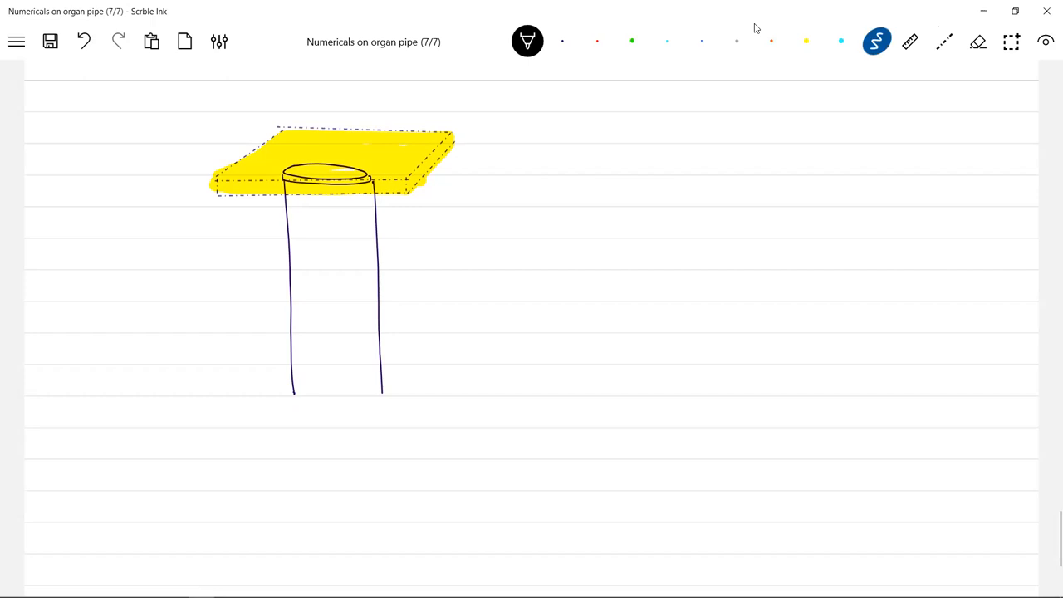
Label the plate with an arrow reading 'plate of mass m'
left_click_drag(370, 132, 428, 106)
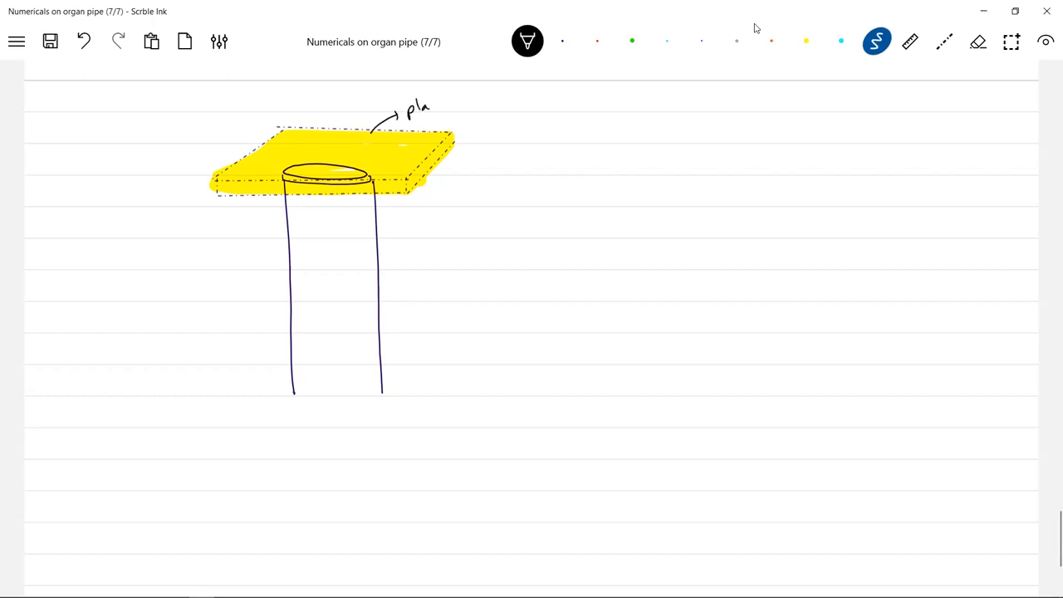
left_click_drag(432, 99, 498, 99)
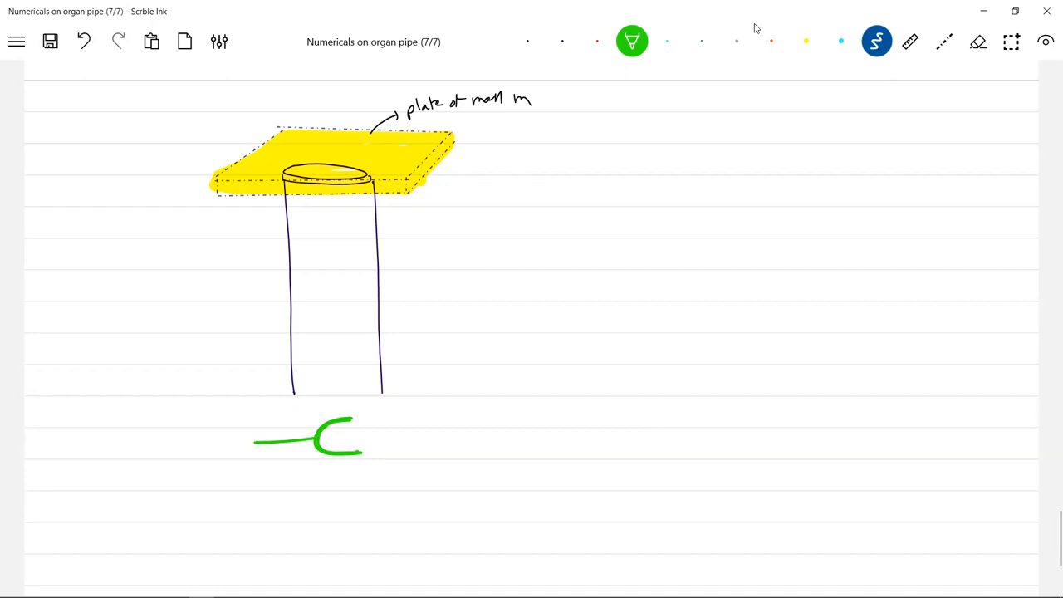
left_click(770, 41)
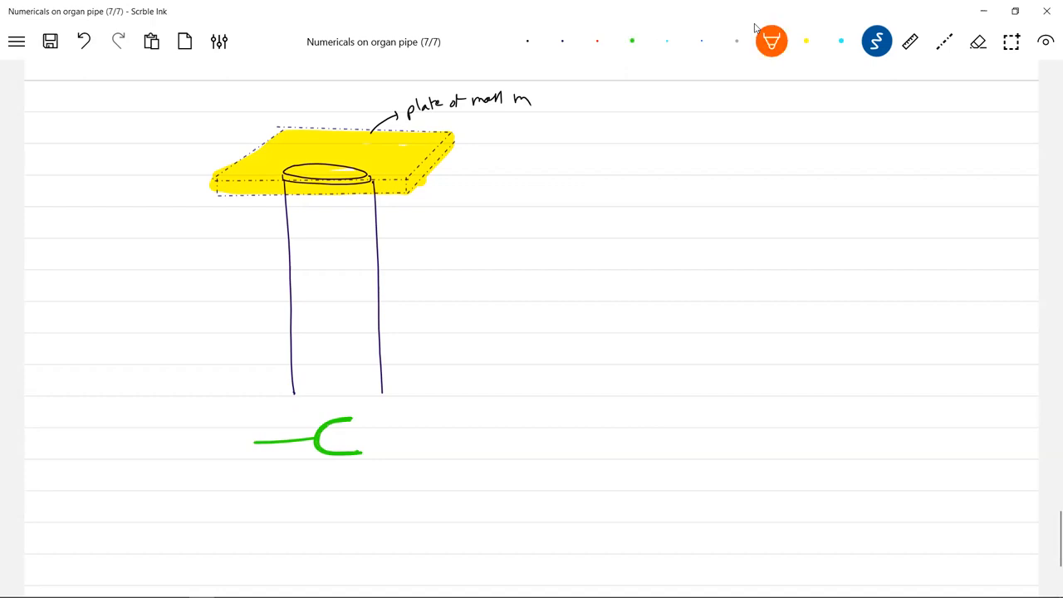
Annotate the pipe as 'hollow pipe' sounding its 2nd overtone
left_click_drag(403, 296, 375, 303)
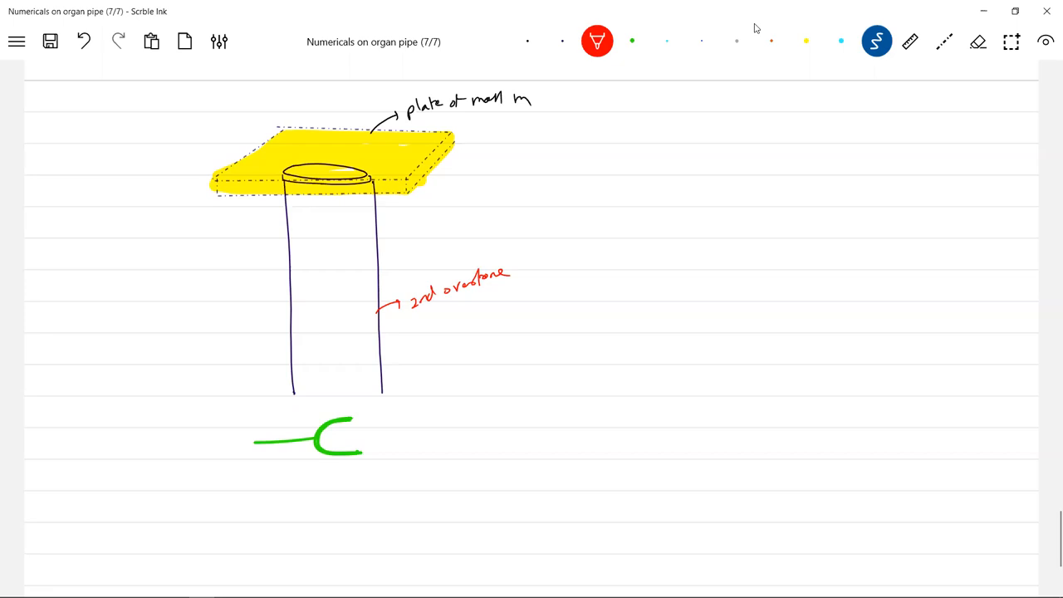
left_click_drag(295, 302, 257, 306)
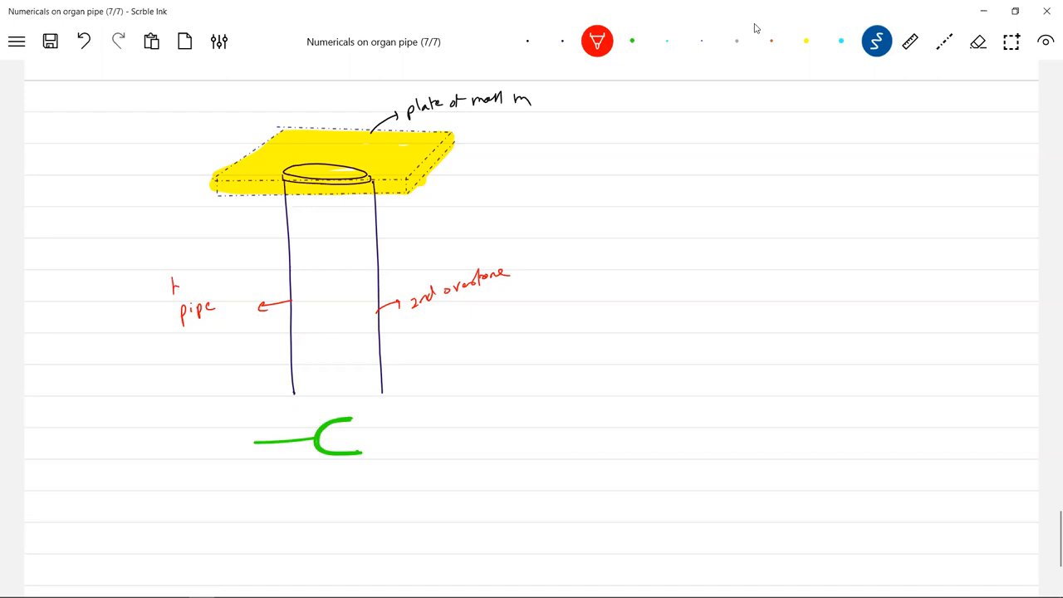
type("hollow")
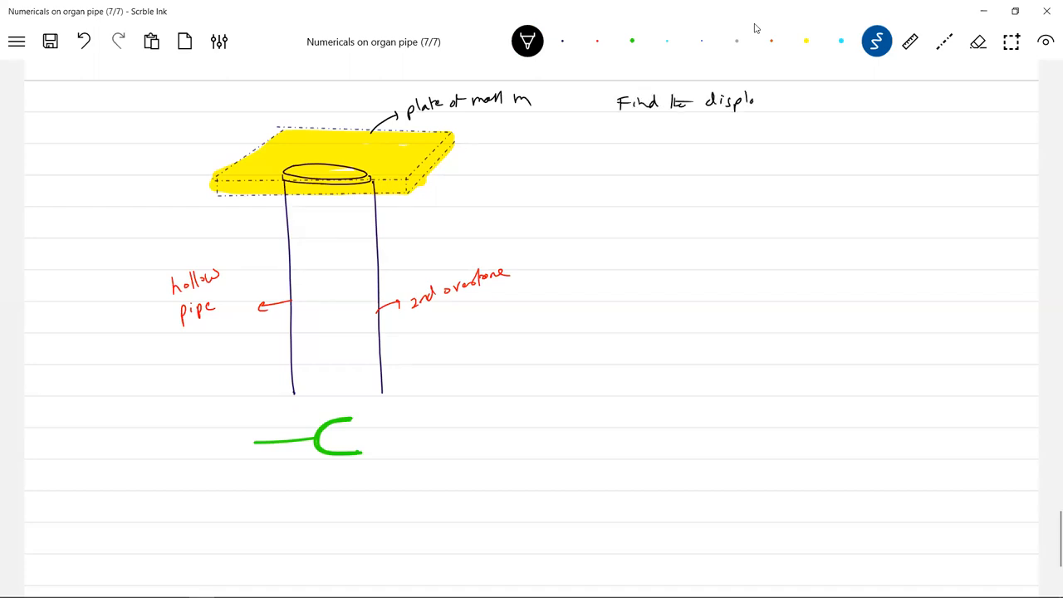
Write 'displacement amplitude of ... standing wave' in the problem statement
type("displacement")
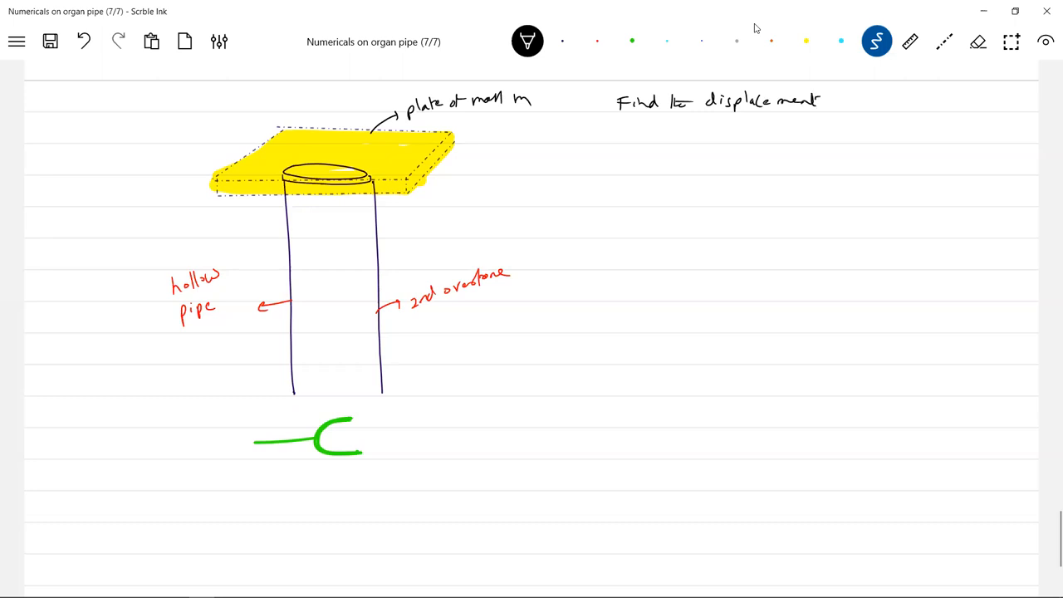
type("amplit")
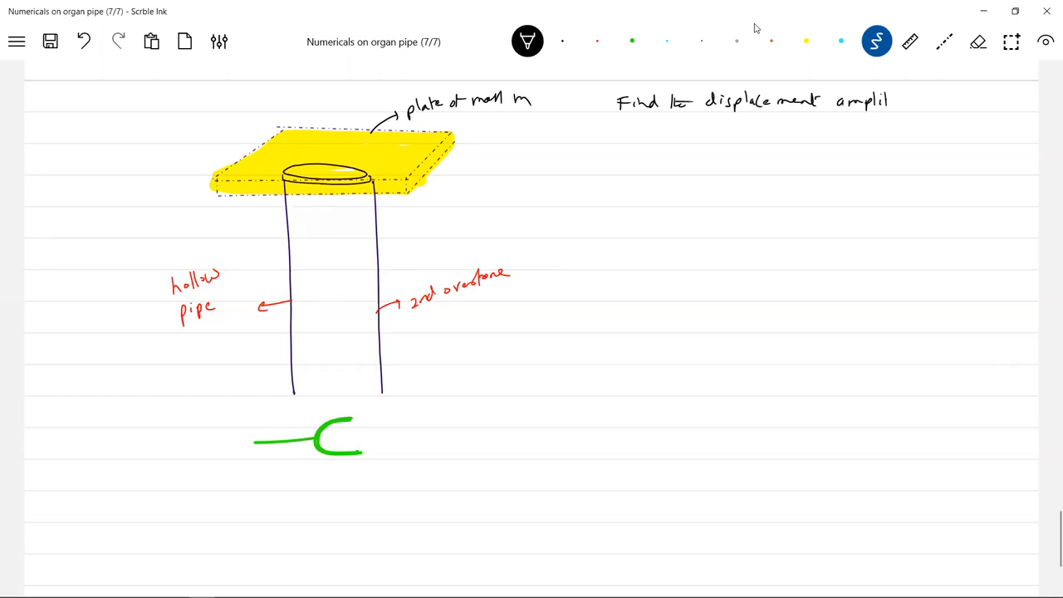
type("ude")
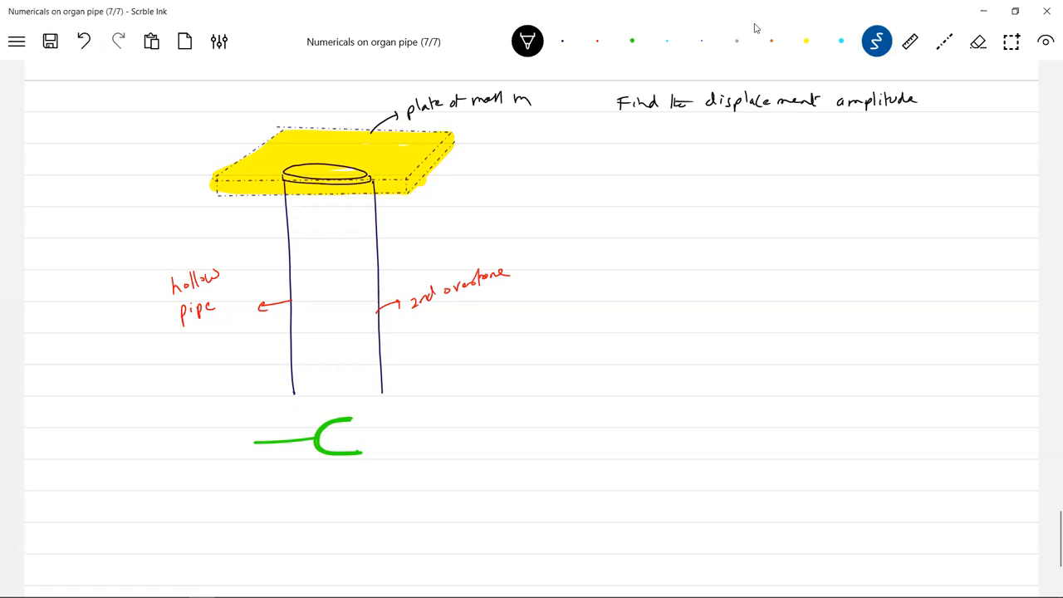
type("of l")
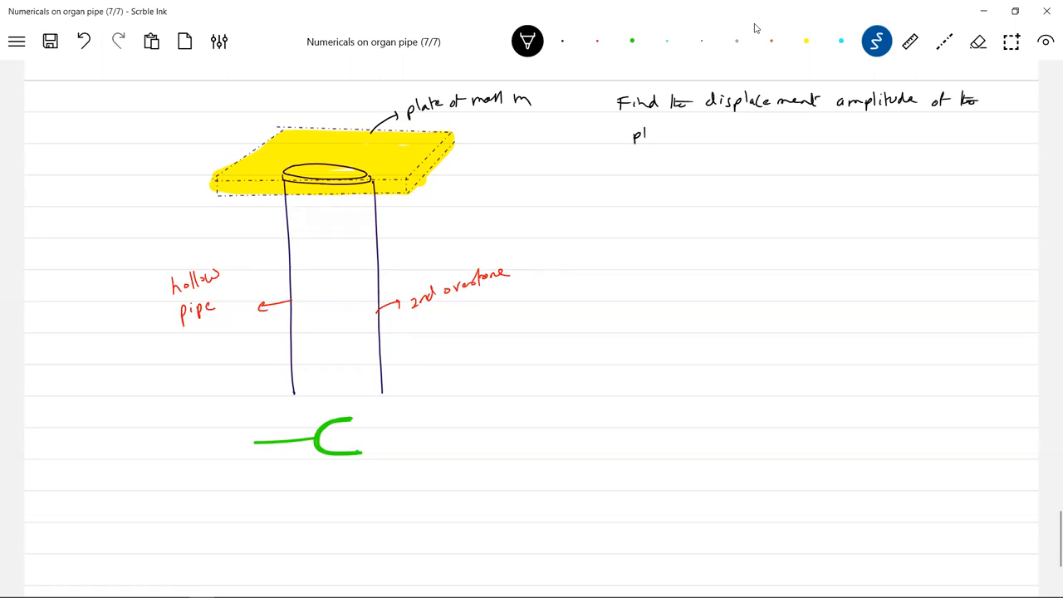
type("plate")
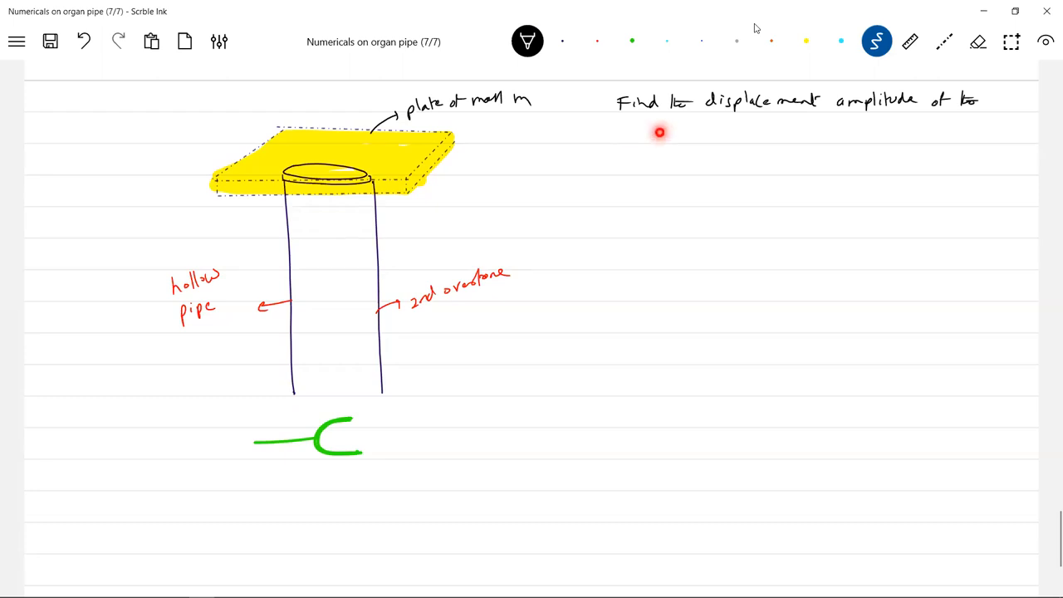
type("Sta")
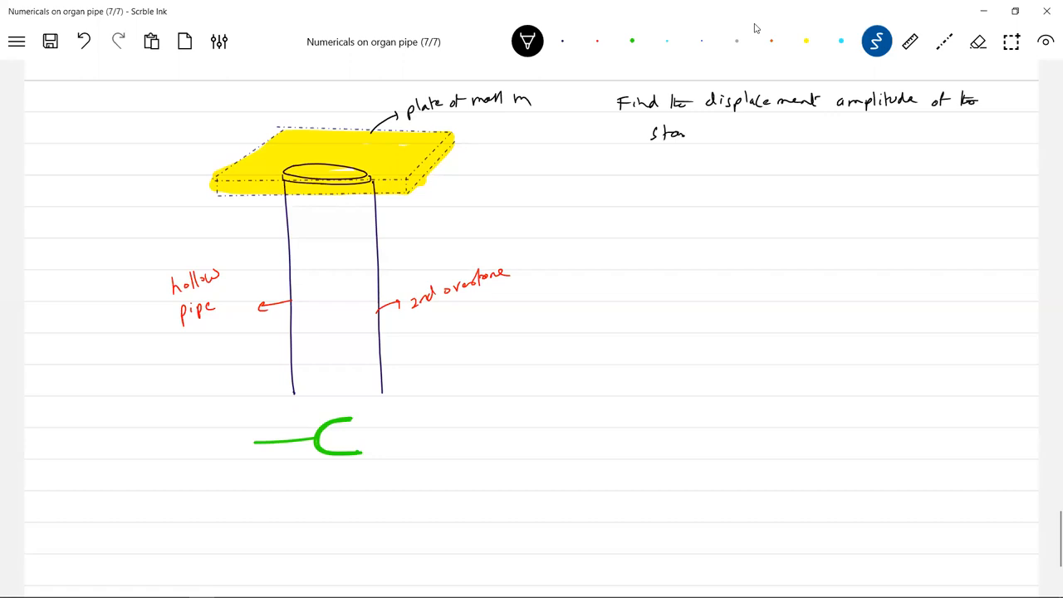
type("nding wa")
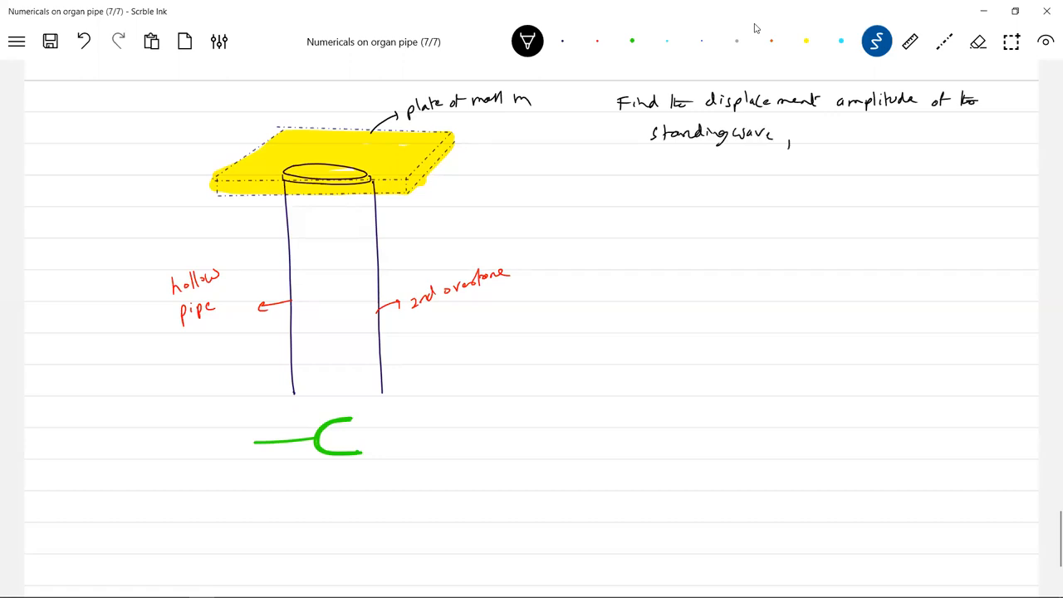
Finish with 'for which plate of mass m will be blown Up.'
type("for which the")
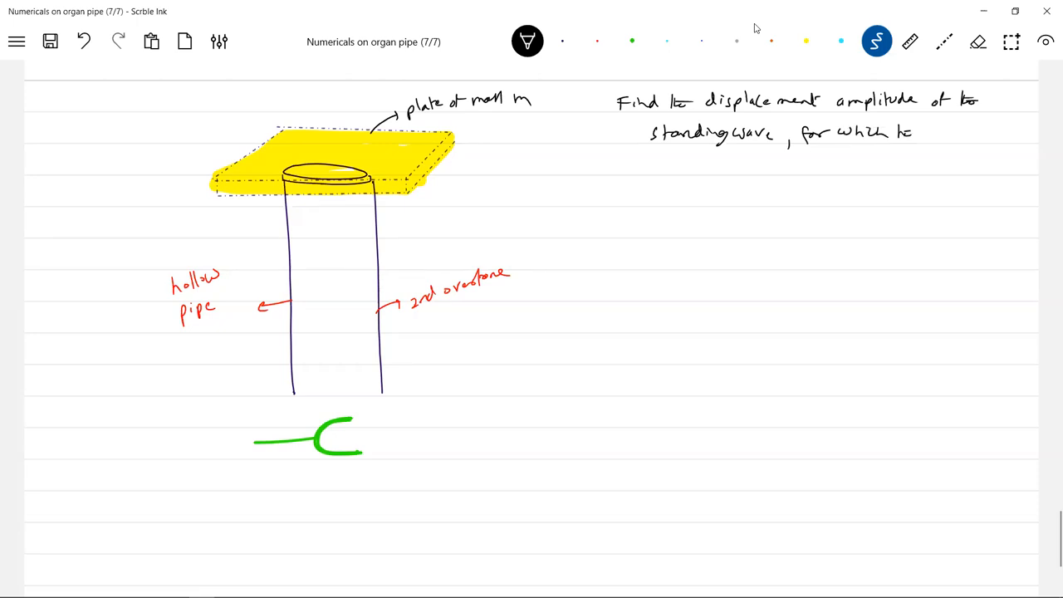
type("plate of")
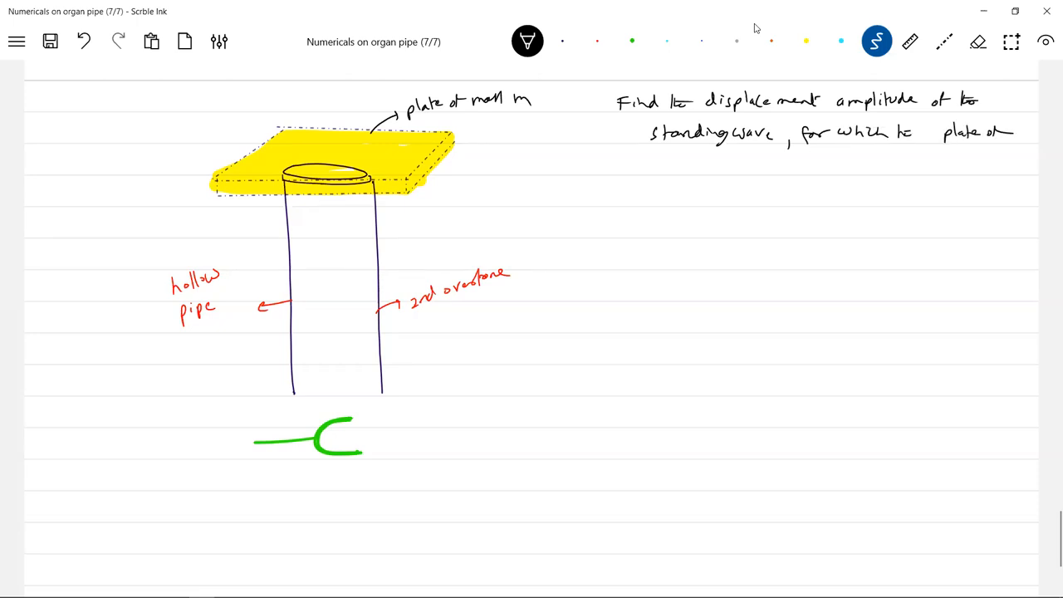
type("mass m will be blown")
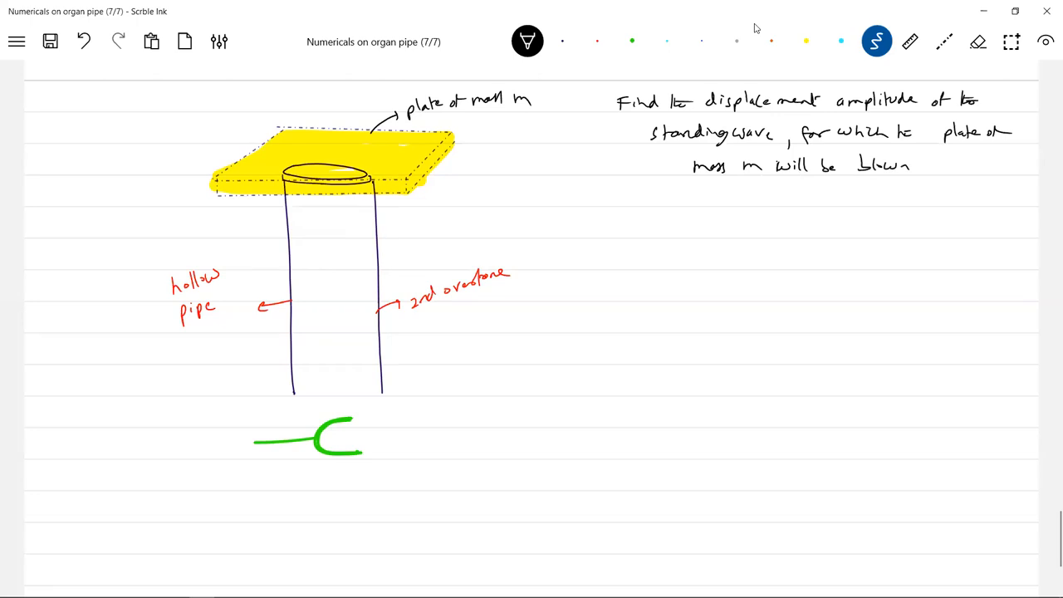
type("Up.")
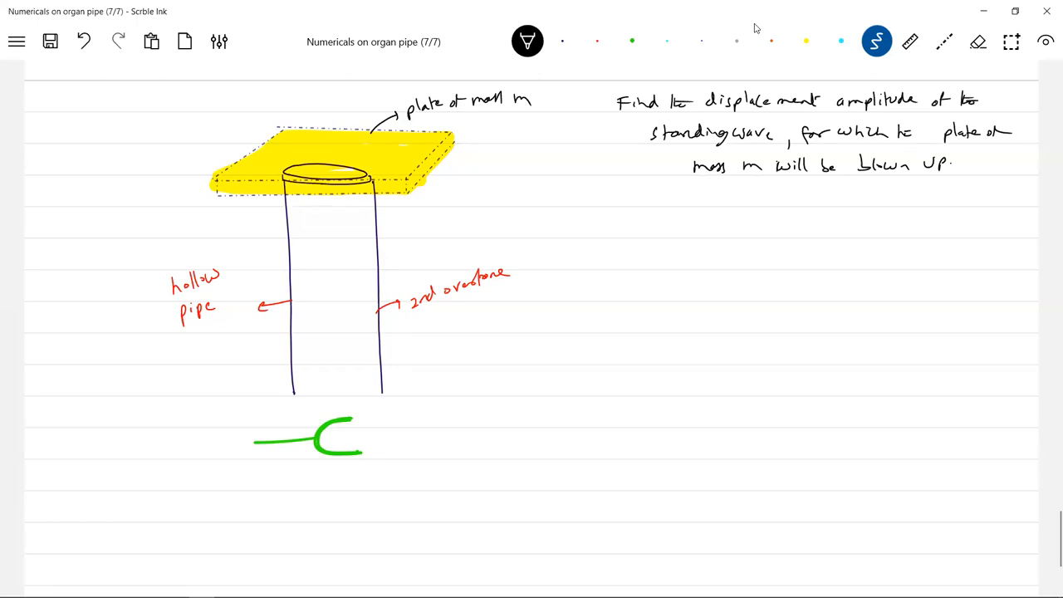
left_click(562, 41)
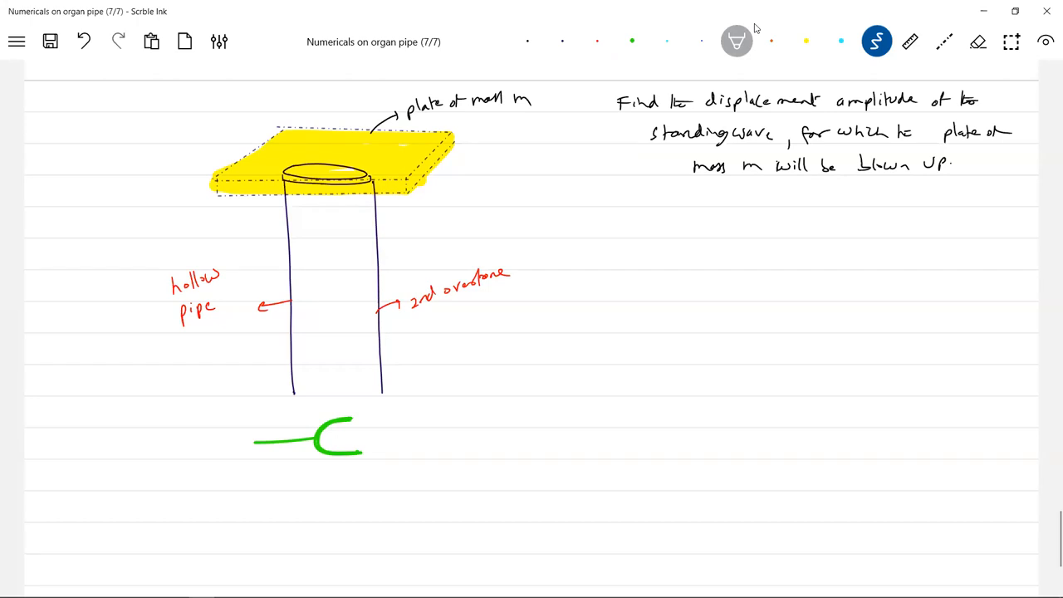
Draw the second pipe's two gray walls and label the tuning fork f
left_click_drag(759, 272, 759, 448)
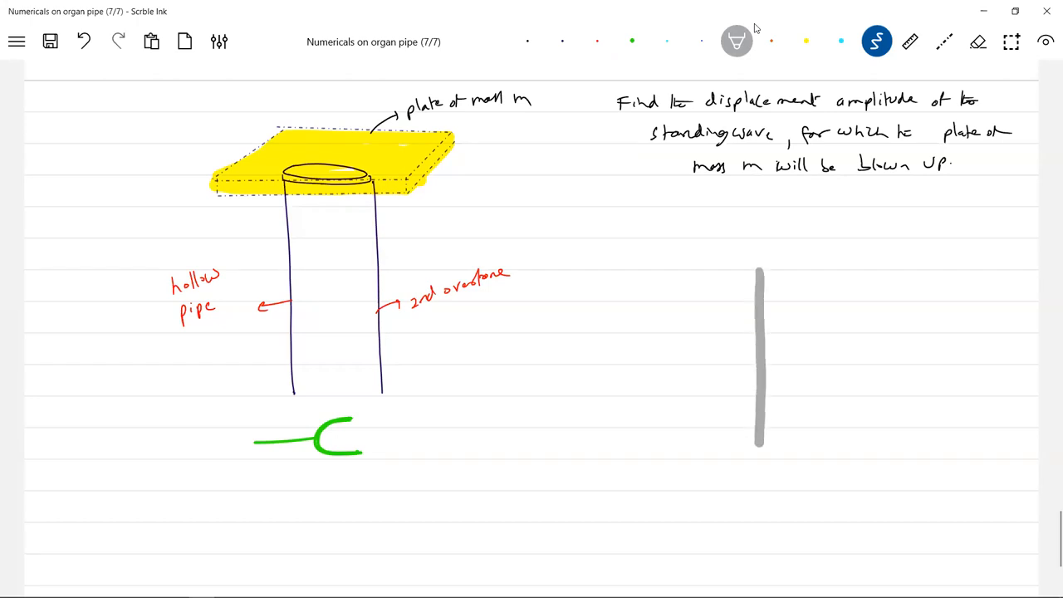
left_click_drag(847, 274, 845, 424)
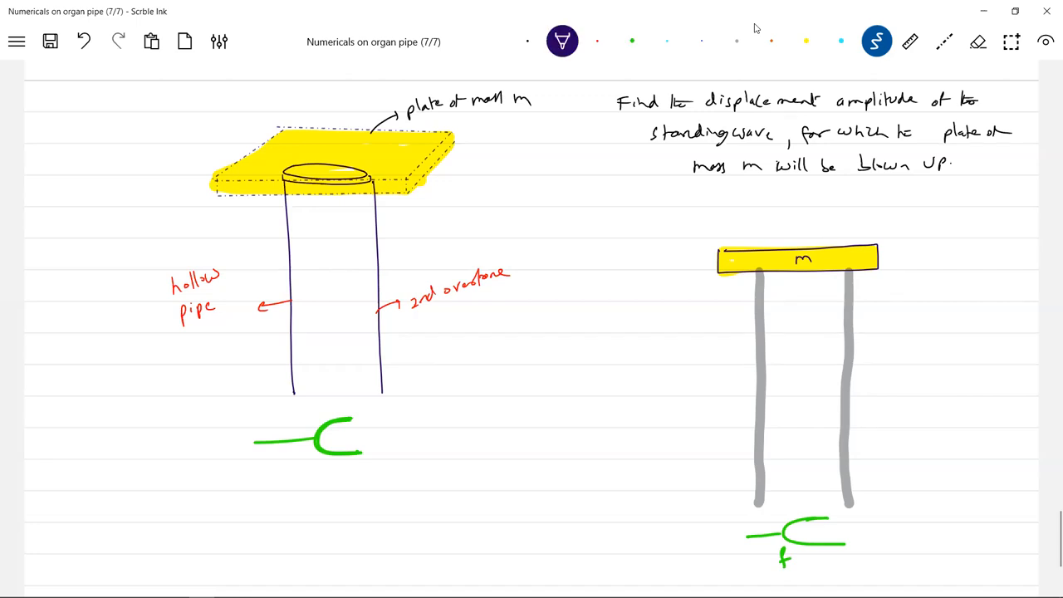
type("f")
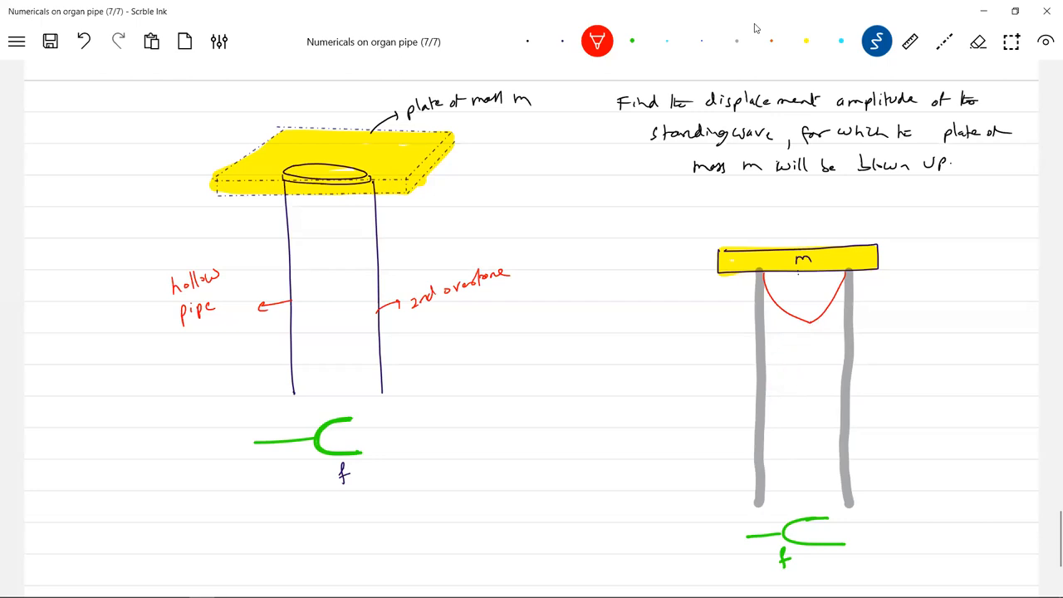
Draw the red standing-wave loops down the inside of the pipe
left_click_drag(801, 324, 802, 391)
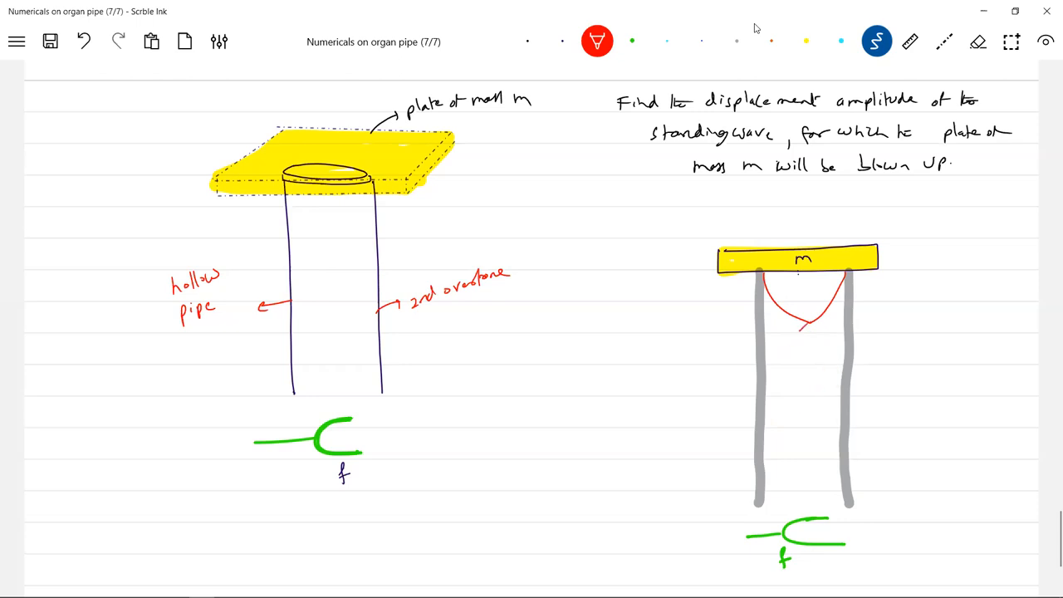
left_click_drag(801, 332, 801, 428)
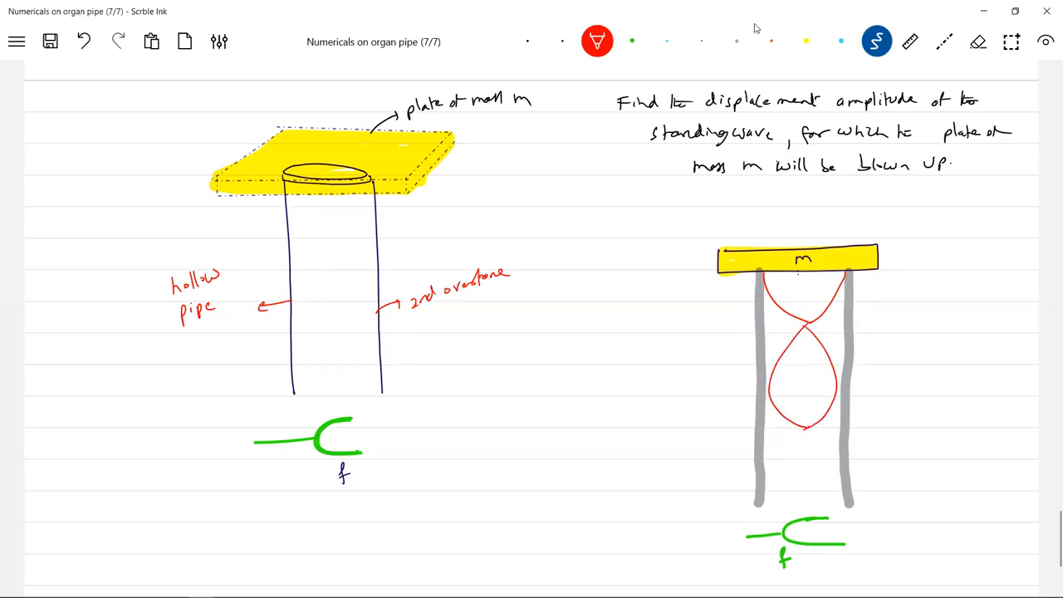
left_click_drag(805, 431, 806, 499)
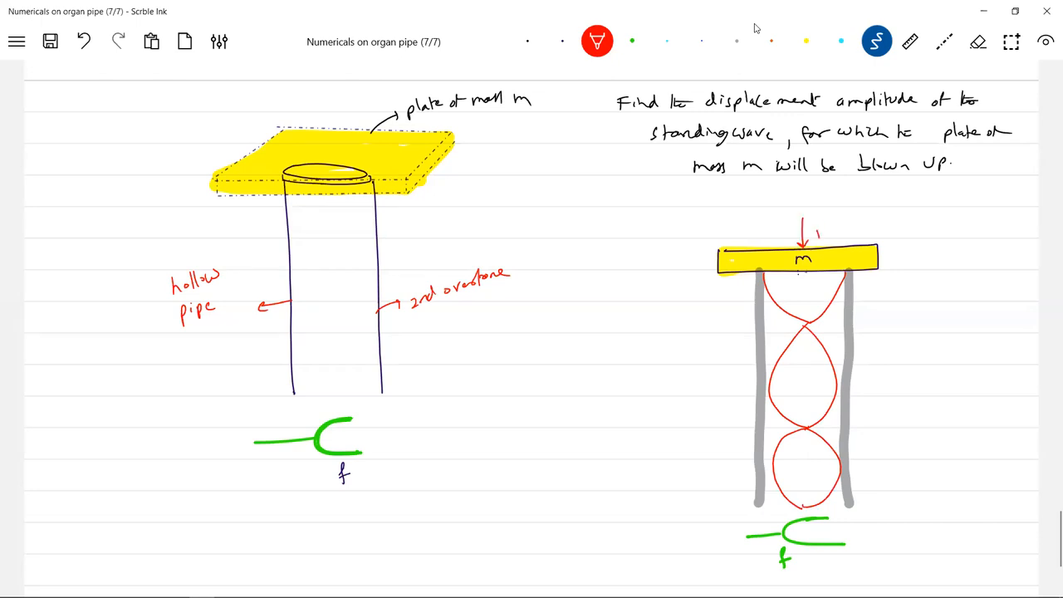
Mark the P0S force with a downward arrow on plate m
type("Pof")
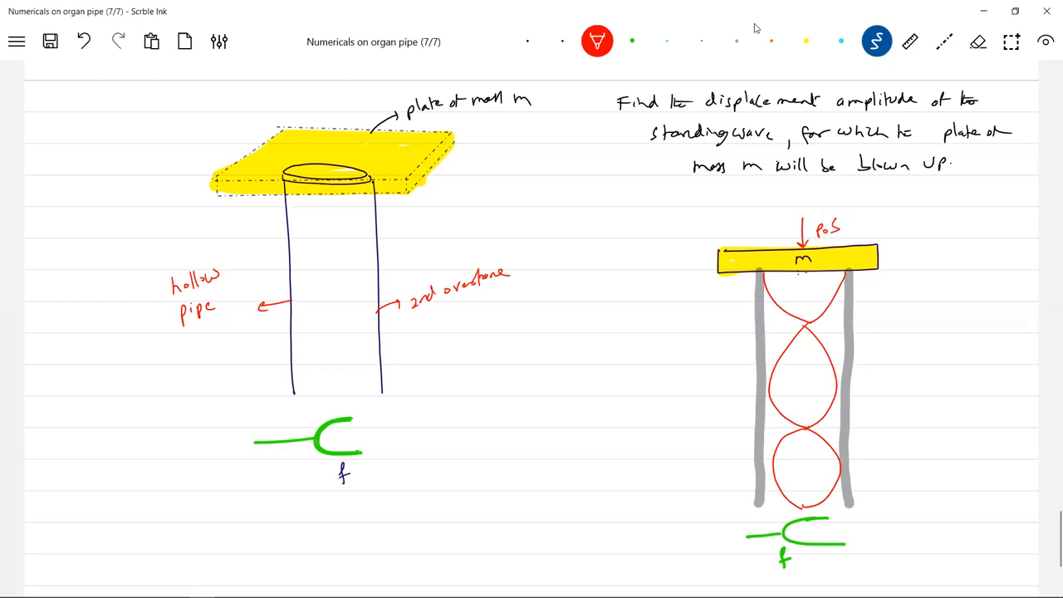
left_click_drag(793, 266, 789, 299)
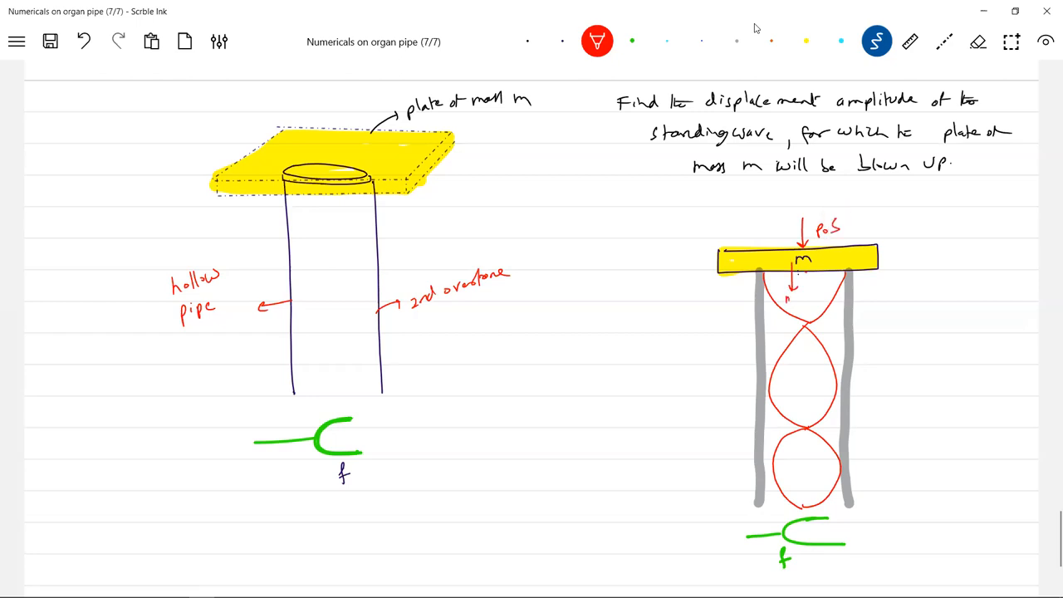
Add the mg label and an upward PS force arrow on the plate
type("g")
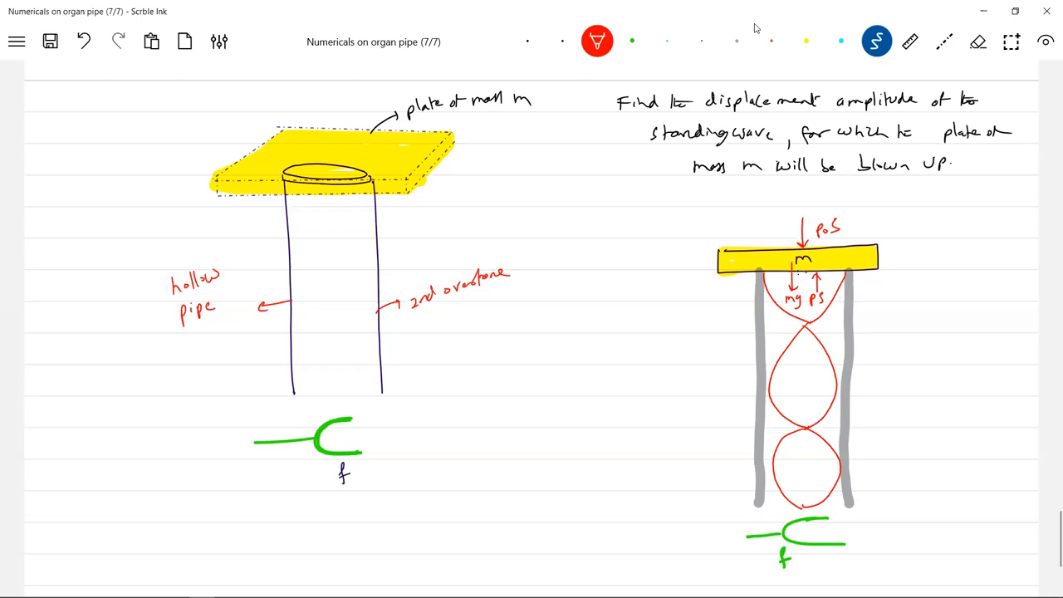
left_click_drag(855, 249, 889, 216)
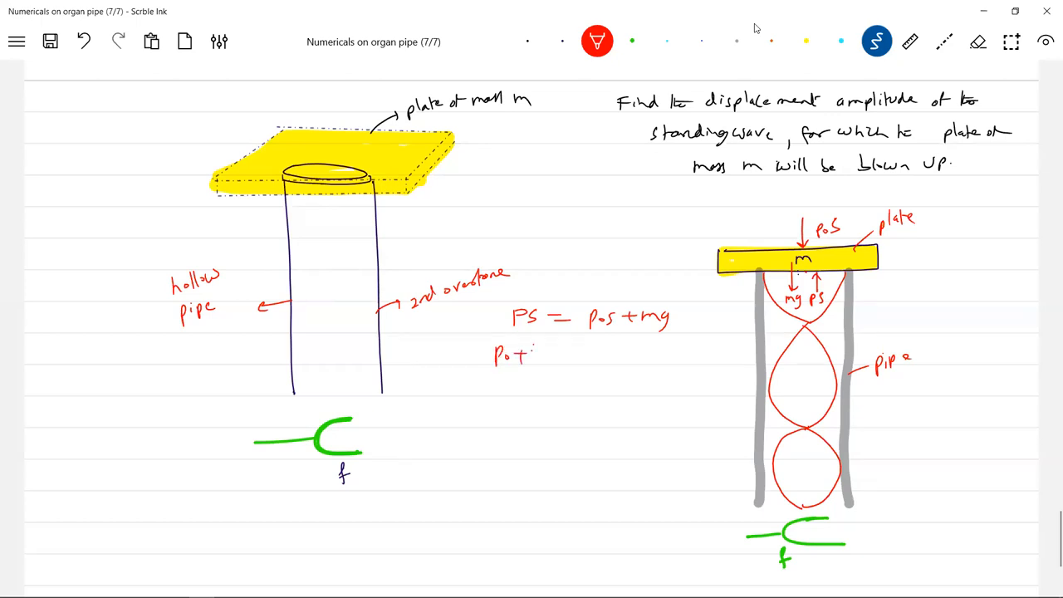
Write the 2BAK pressure term into the rewritten force balance
type("2BAK) = Pos+mg")
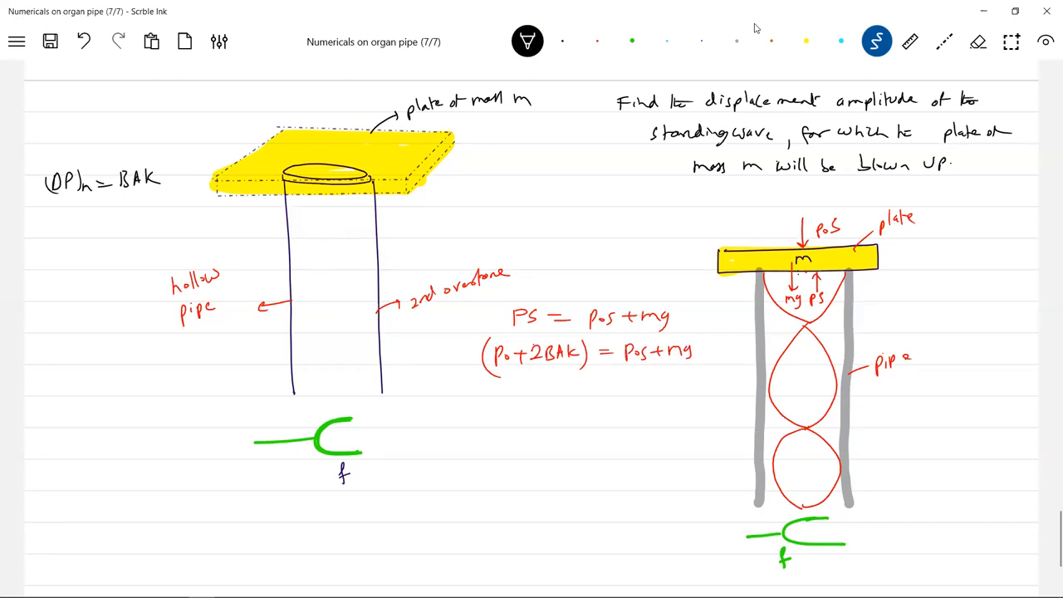
left_click(1045, 42)
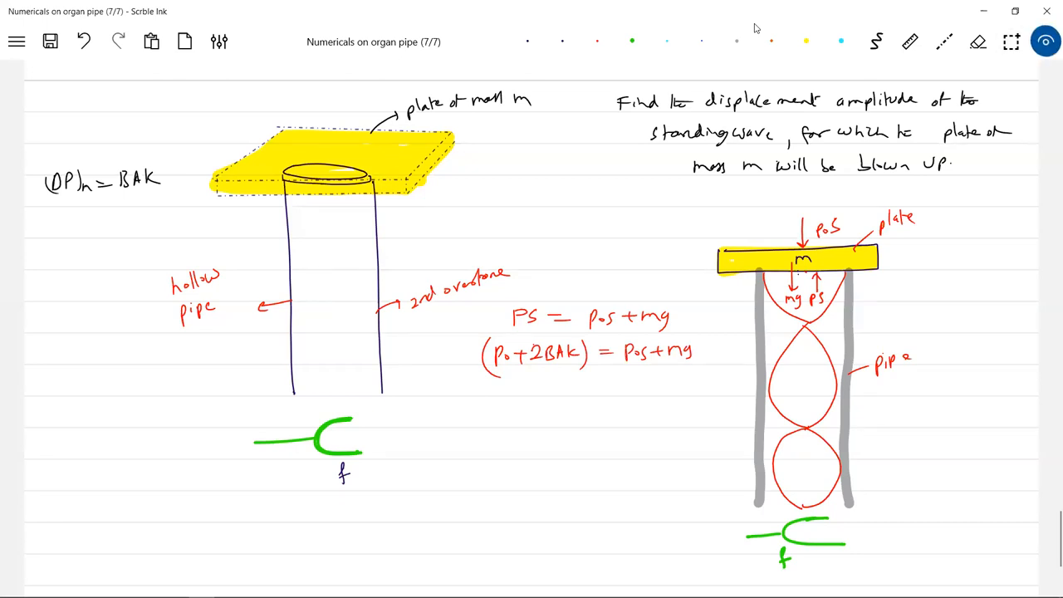
Point at the diagram with the laser pointer while explaining
left_click(560, 371)
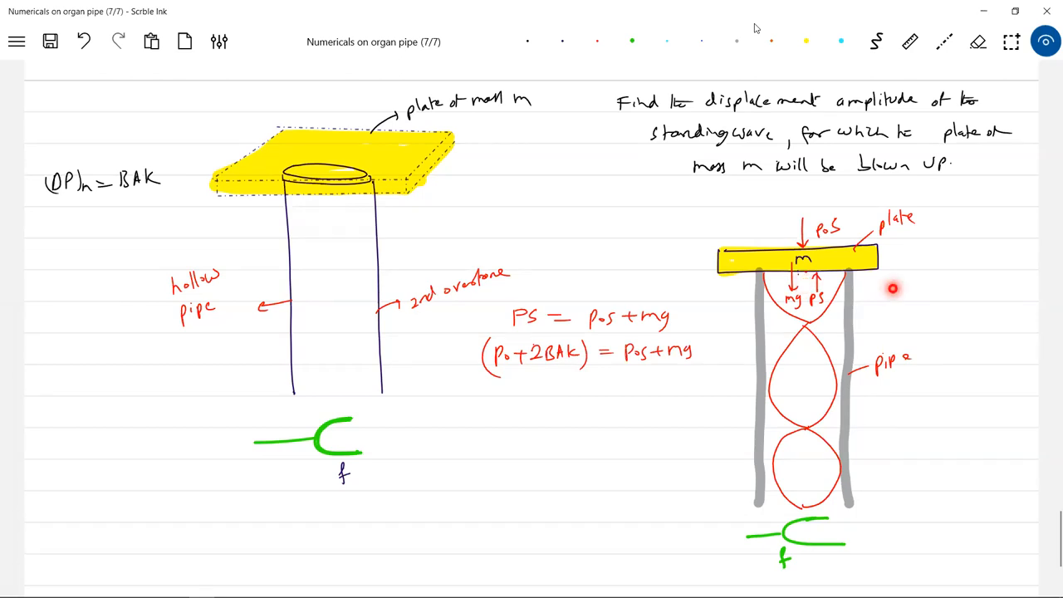
mouse_move(918, 457)
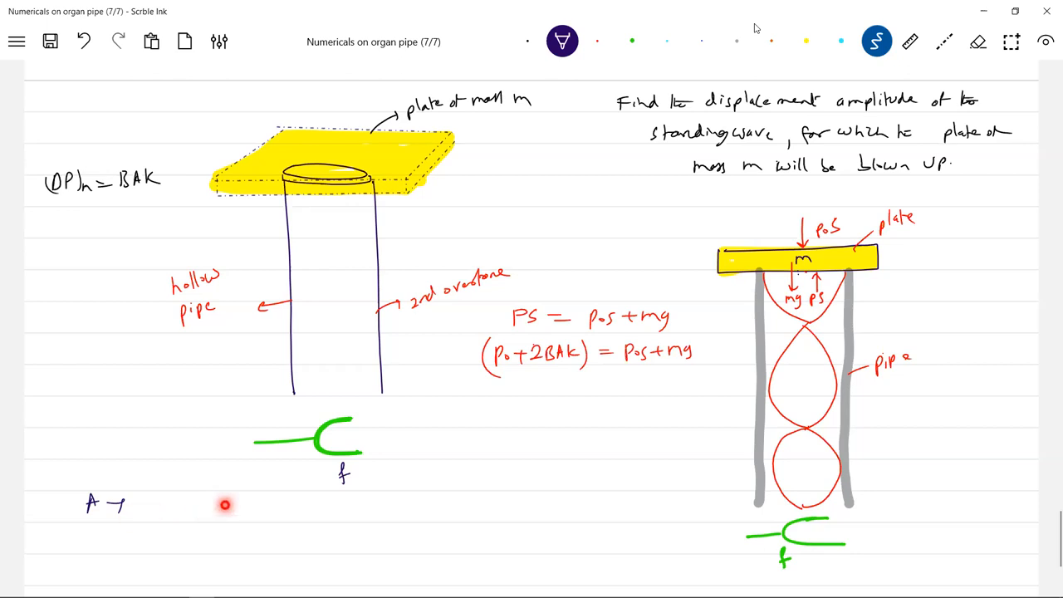
Write that A is the displacement amplitude, continuing onto the next line
type("diff")
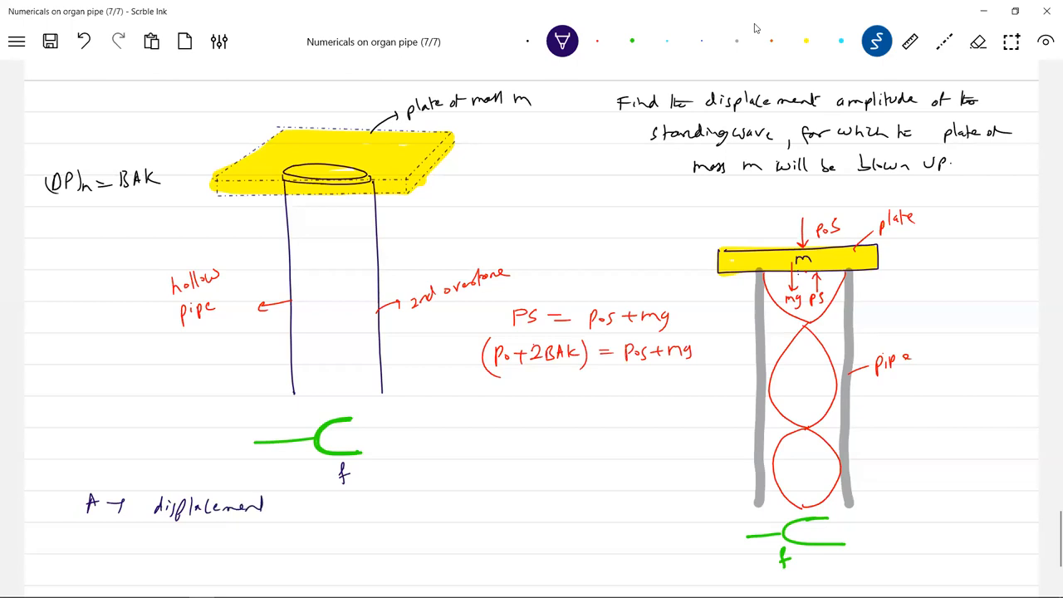
type("amplitude of")
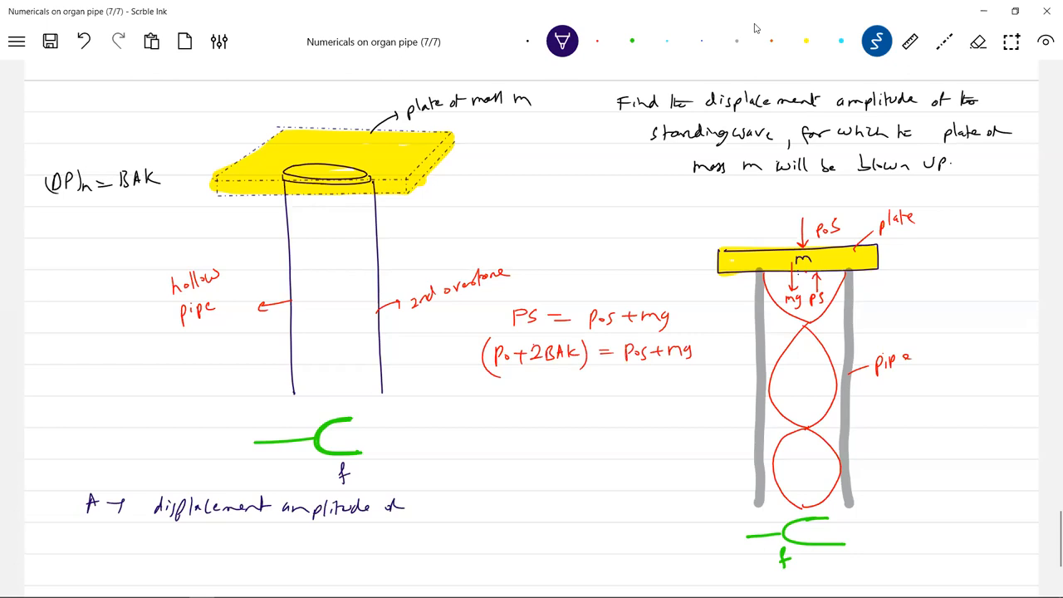
left_click(188, 538)
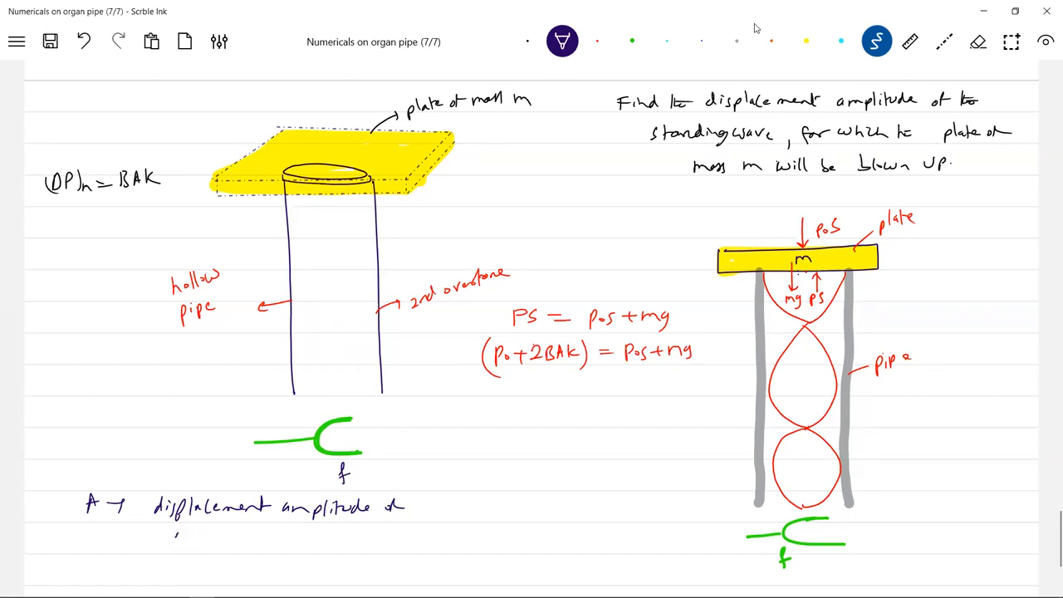
Complete the note: 'of incident & reflected waves'
type("long.")
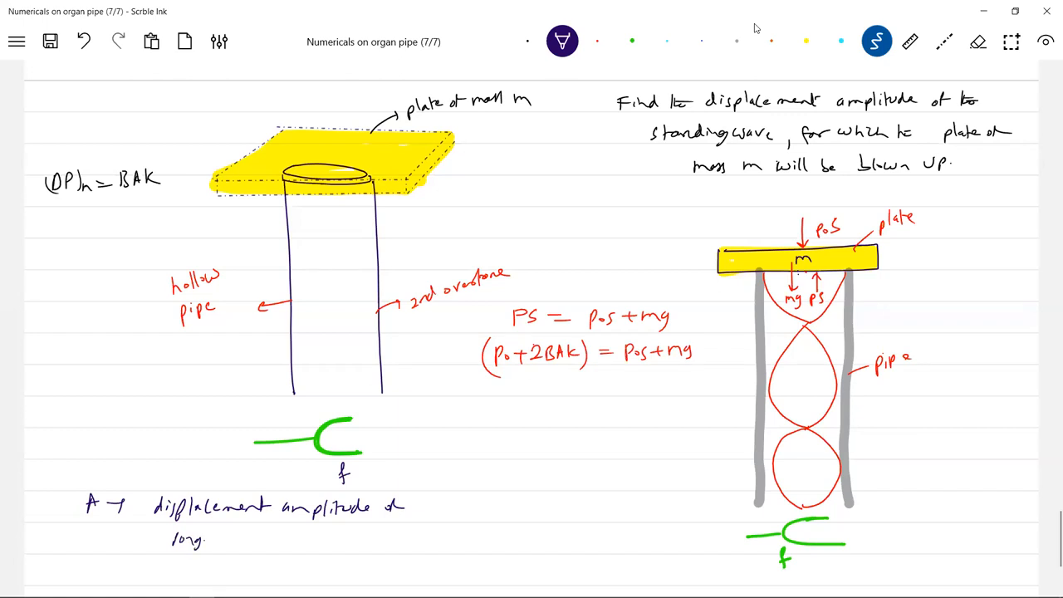
type("inc.")
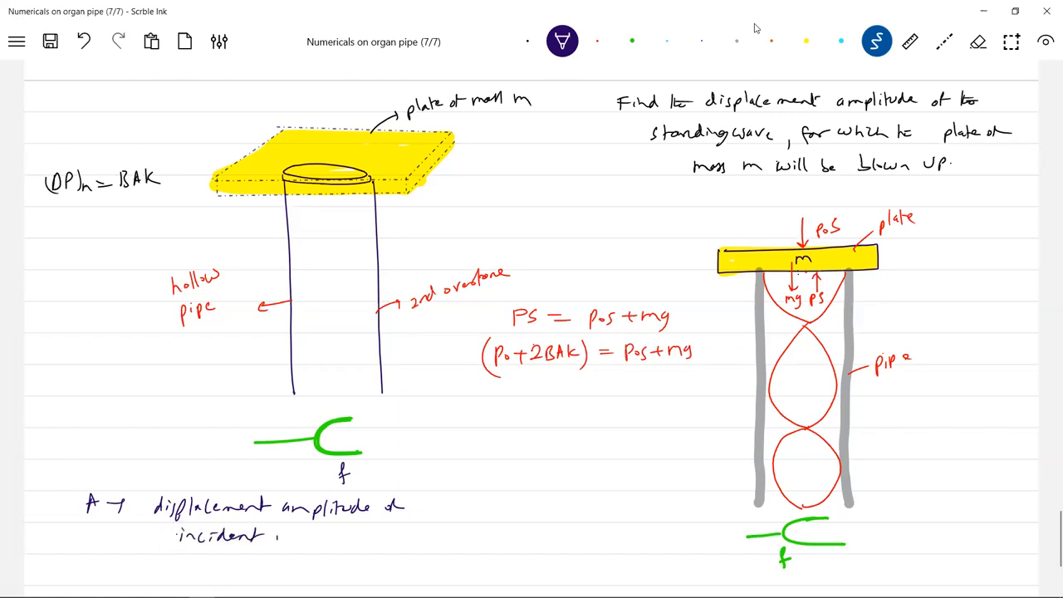
type("& reflected wave")
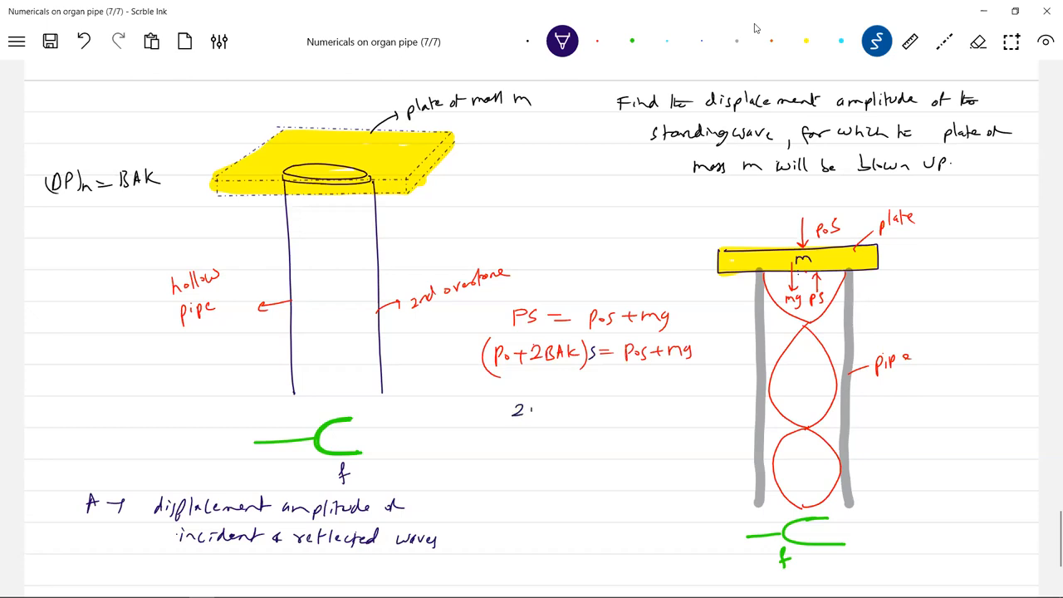
Write 2BAKS = mg and begin 2A = mg/BKS
type("BAKS")
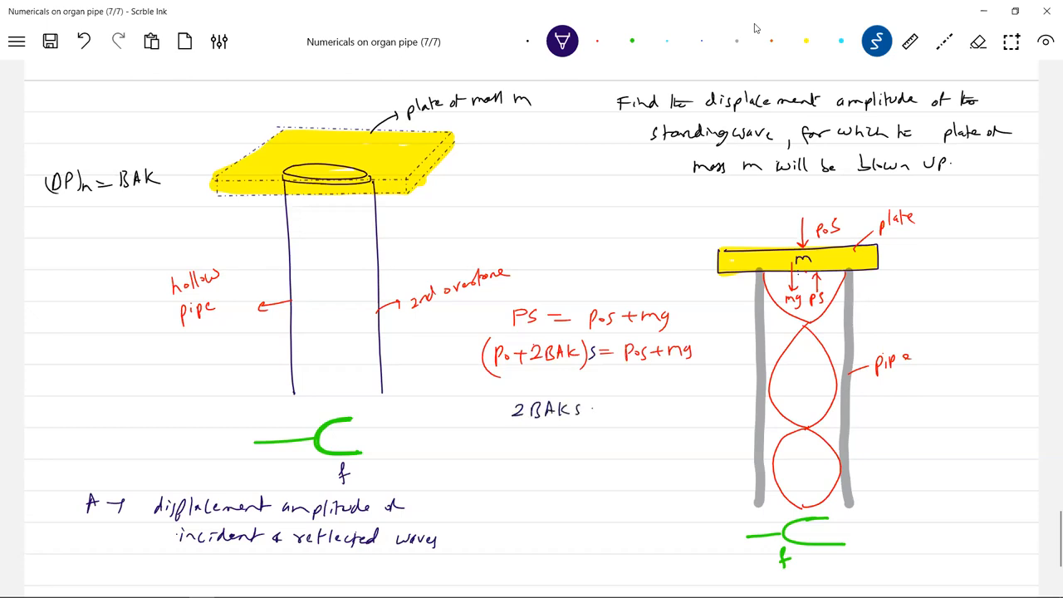
type("= mg")
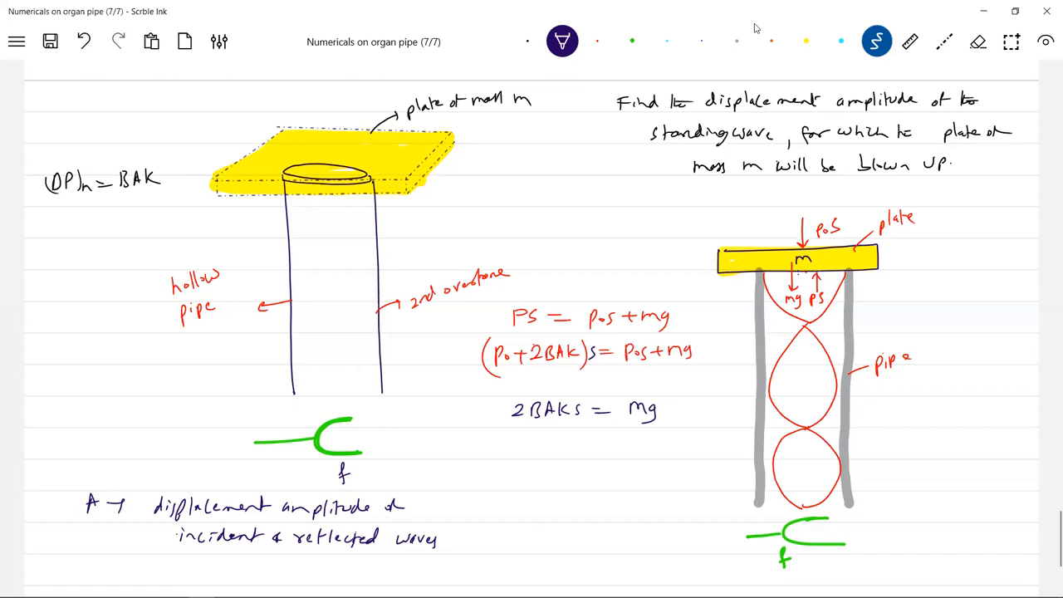
type("2A = mg")
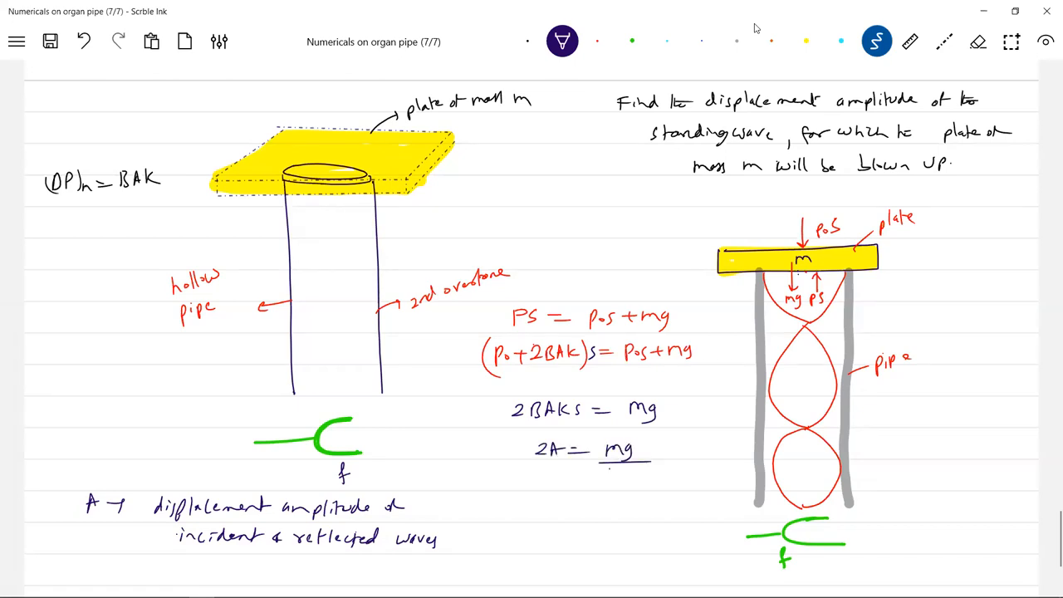
type("B1")
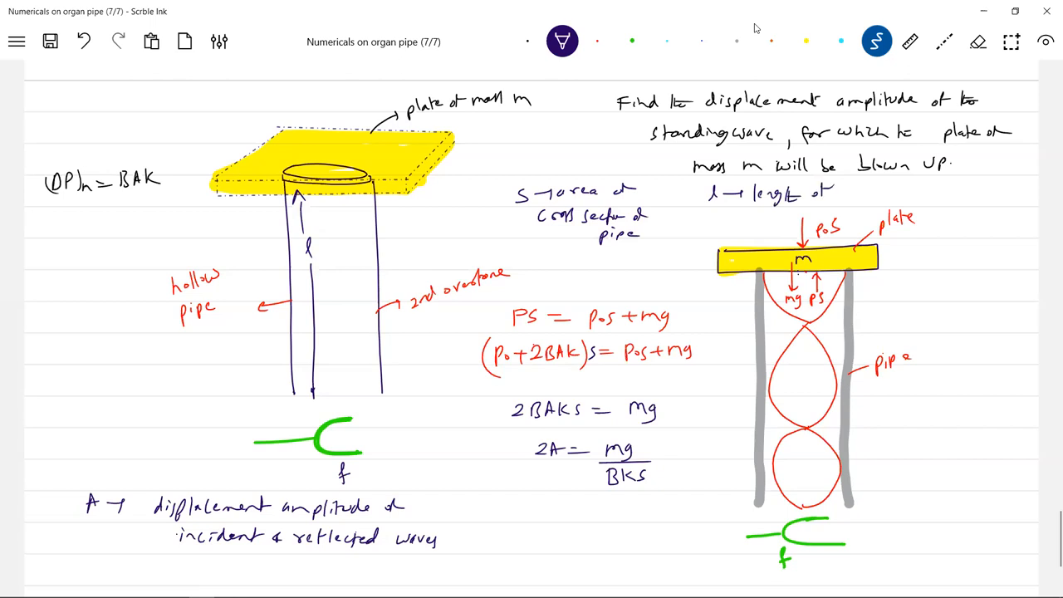
Mark the λ/4 and λ/2 spans on the pipe and write l = λ/4 + λ/2 + λ/2
type("pipe")
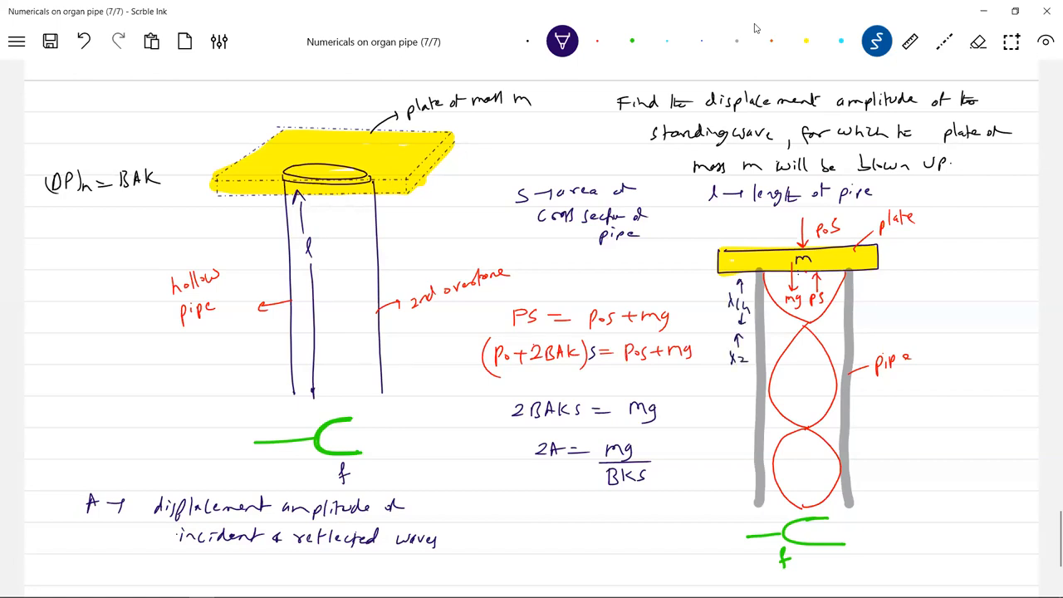
left_click_drag(739, 361, 739, 419)
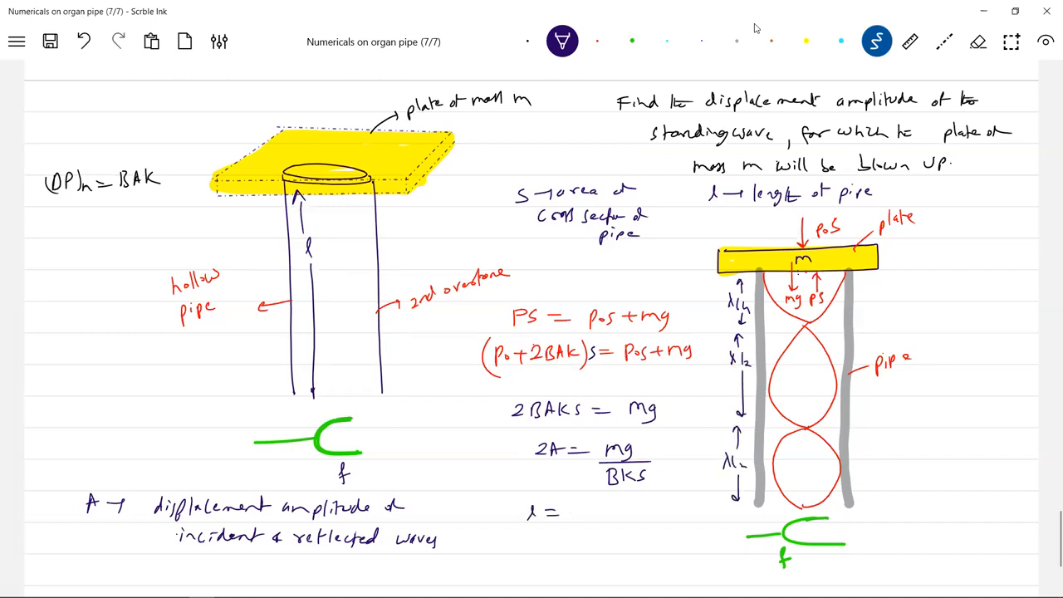
type("λ/4 + λ/2")
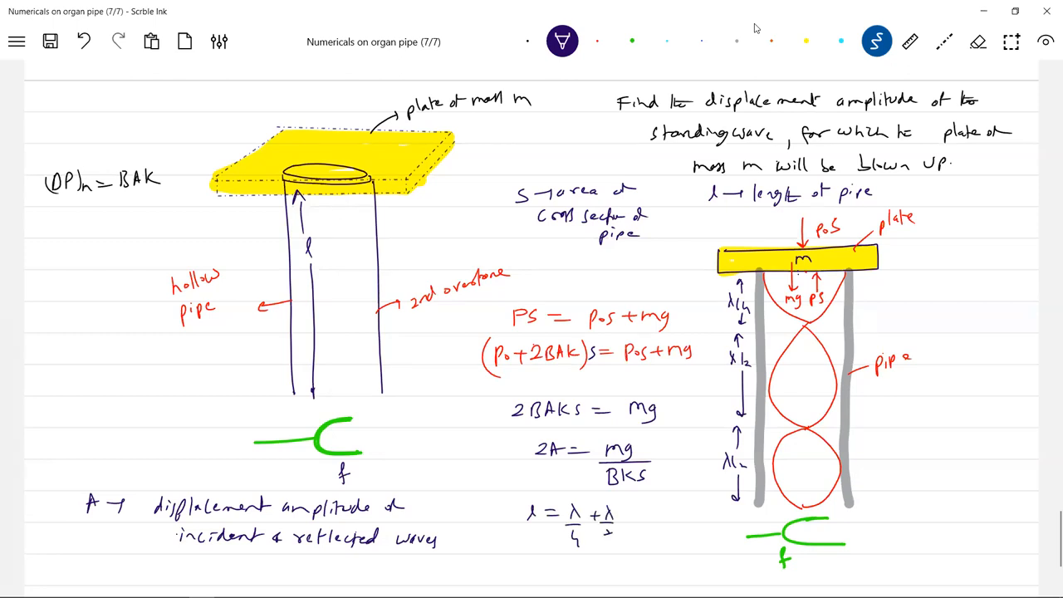
type("+λ/2 = 5λ/4")
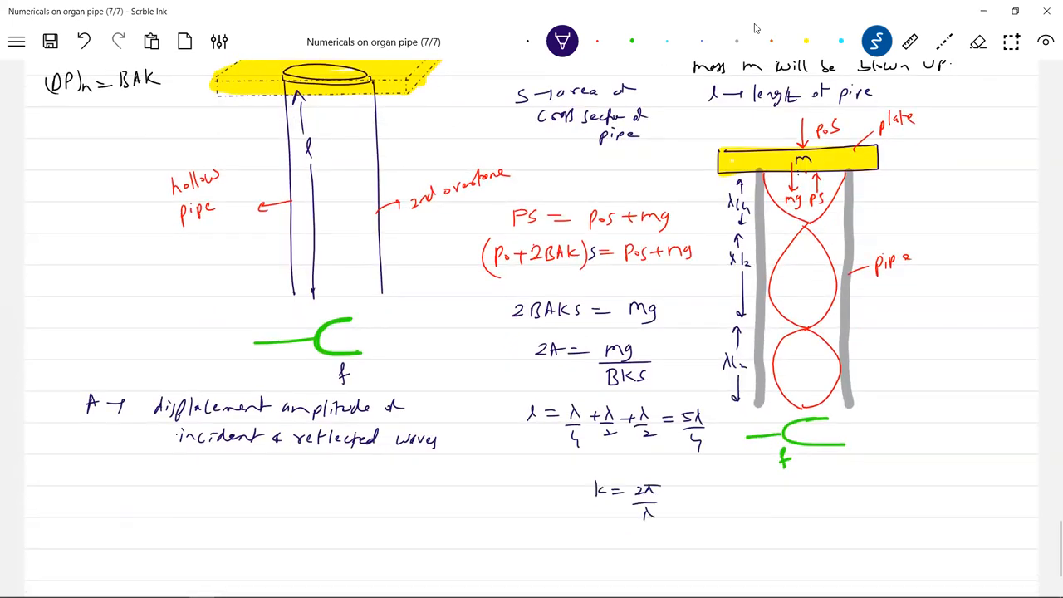
Conclude l = 5λ/4 and hence k = 2π/λ = 5π/2l
type("= 2")
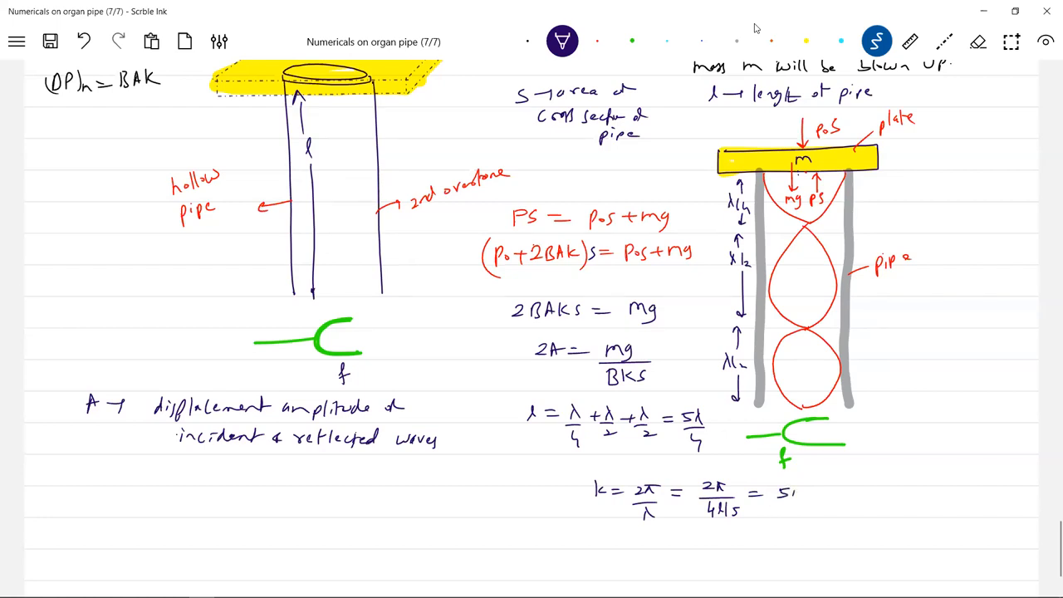
type("5π/2ℓ")
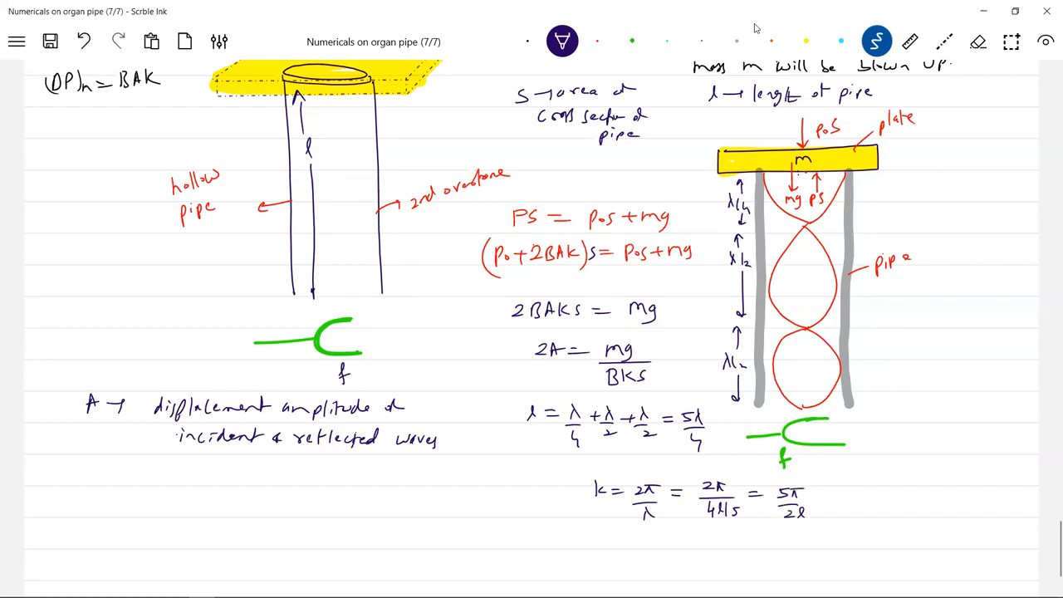
Write A0 = mg/(BS·5π/2l), substituting k into the amplitude
scroll("down", 3)
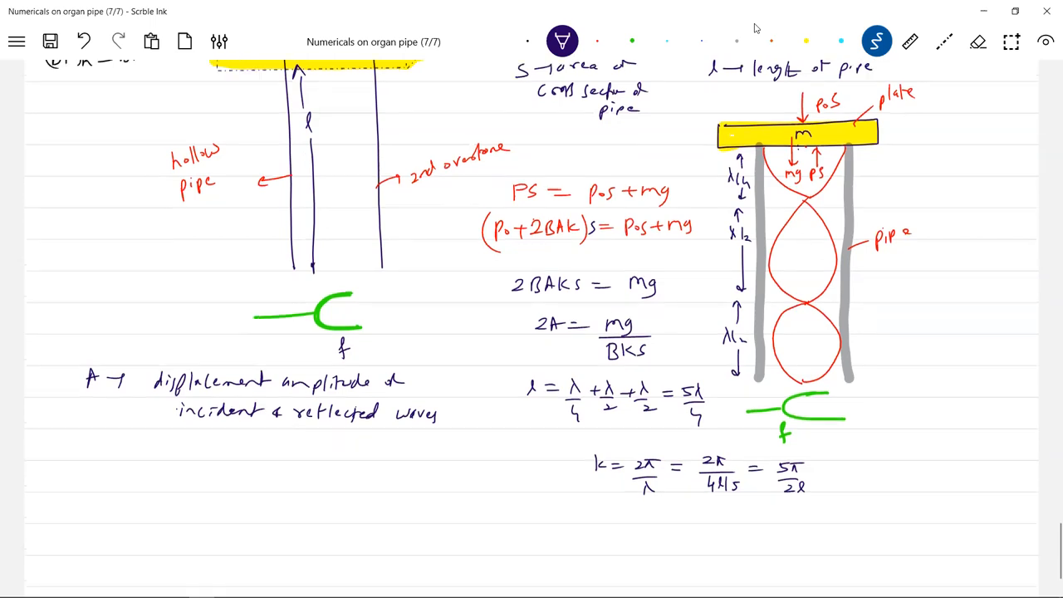
scroll("down", 3)
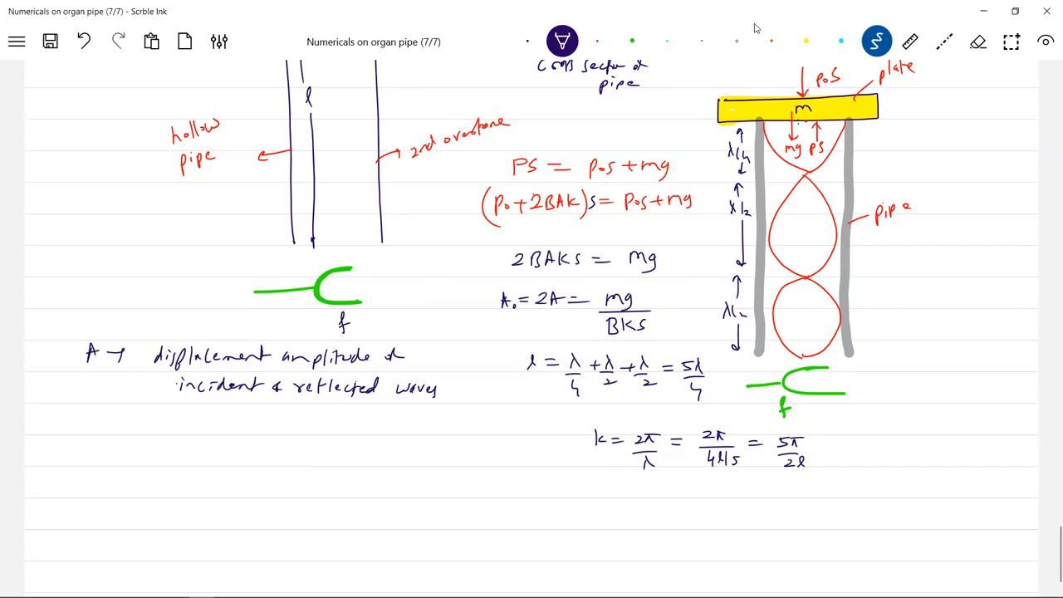
left_click_drag(566, 507, 611, 513)
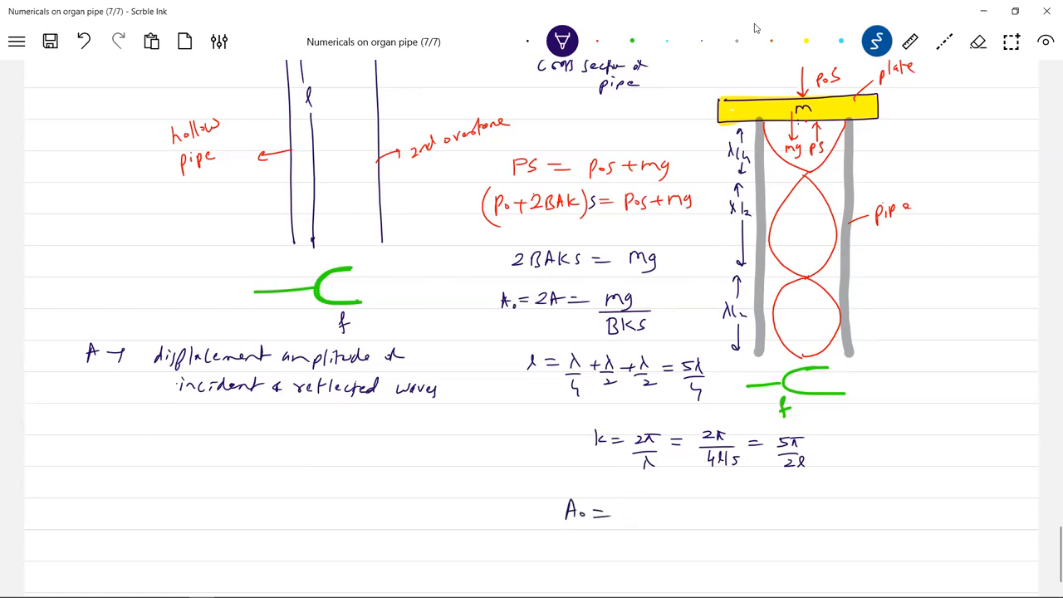
type("mg/BC")
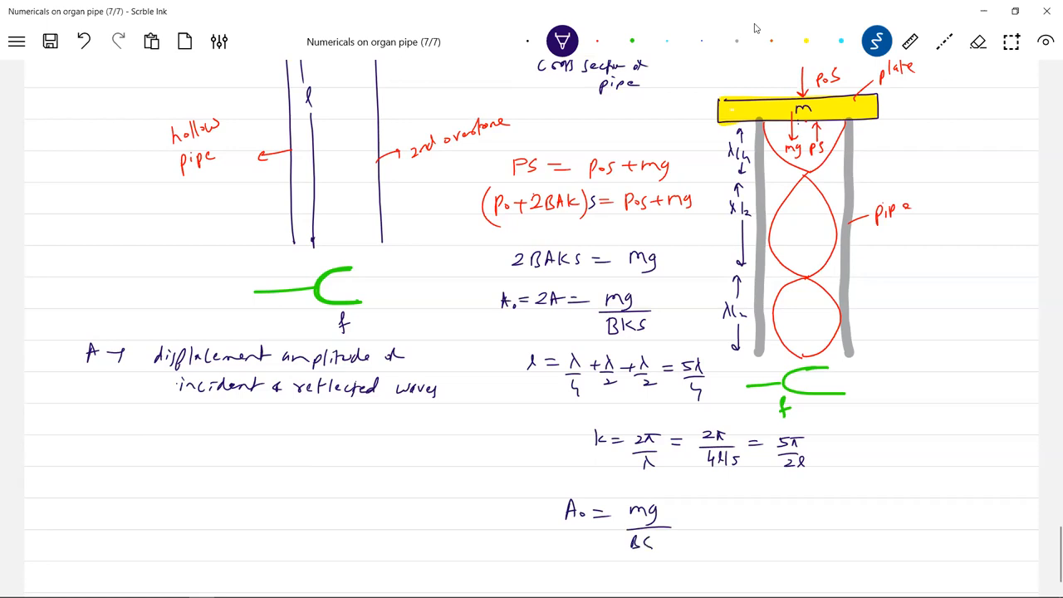
type("5π/")
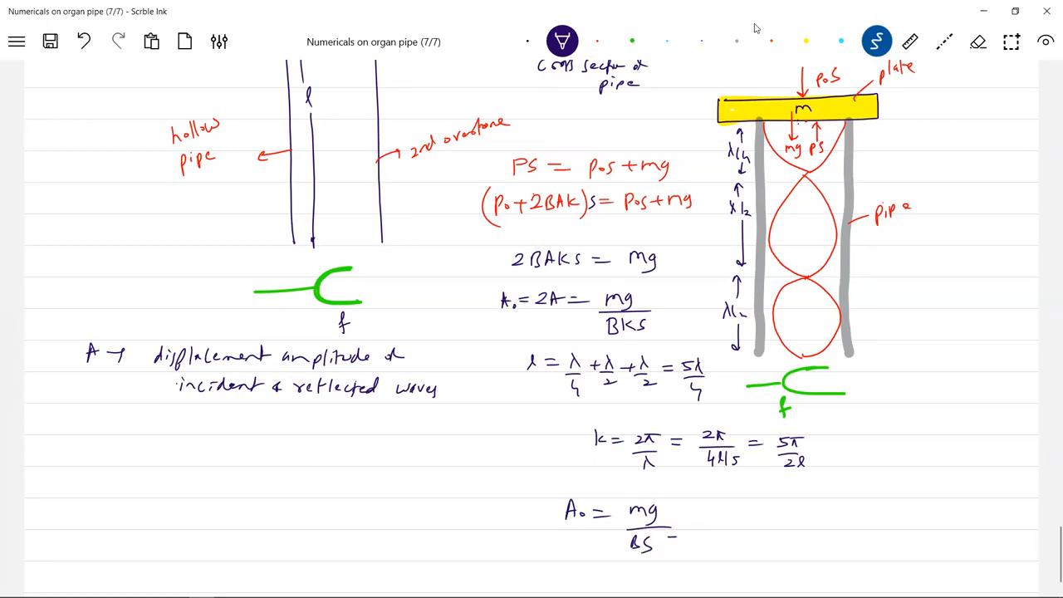
type("5π/2l =")
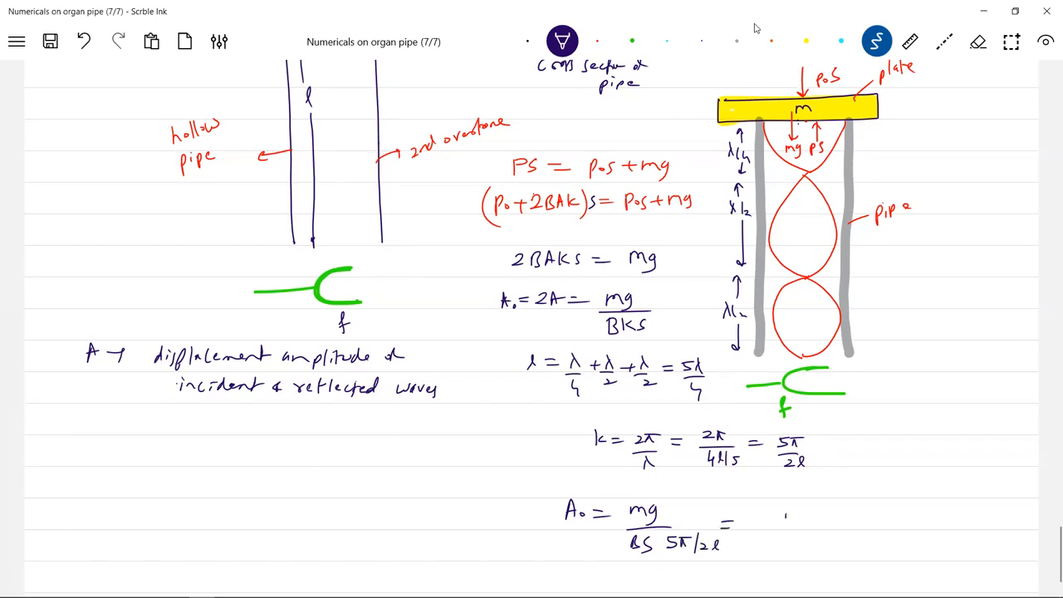
Simplify to A0 = 2mgl/5πBS and begin the 'displ' label beside it
type("2mg l")
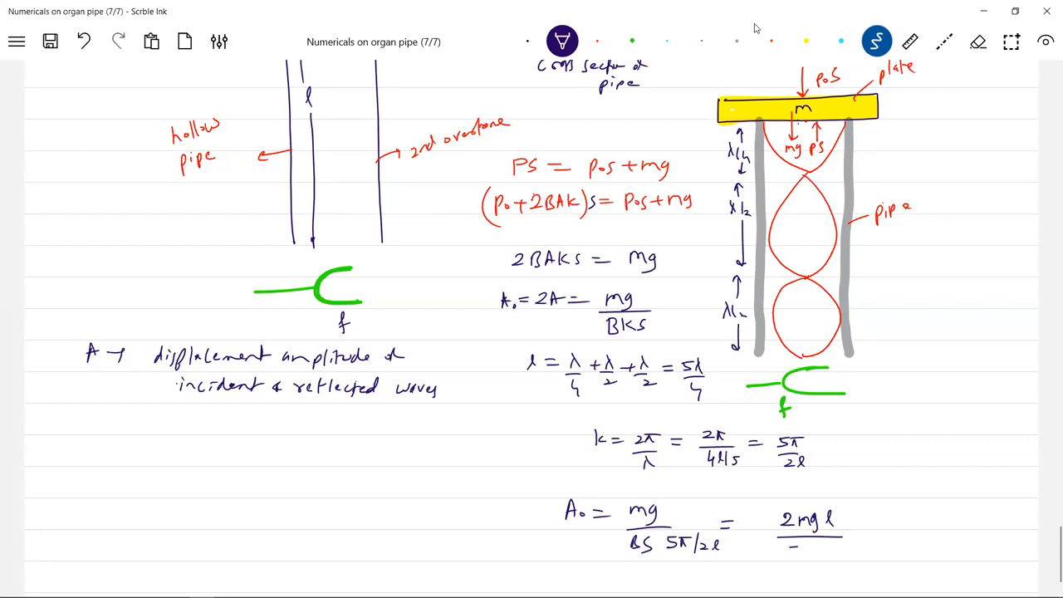
type("5πBS")
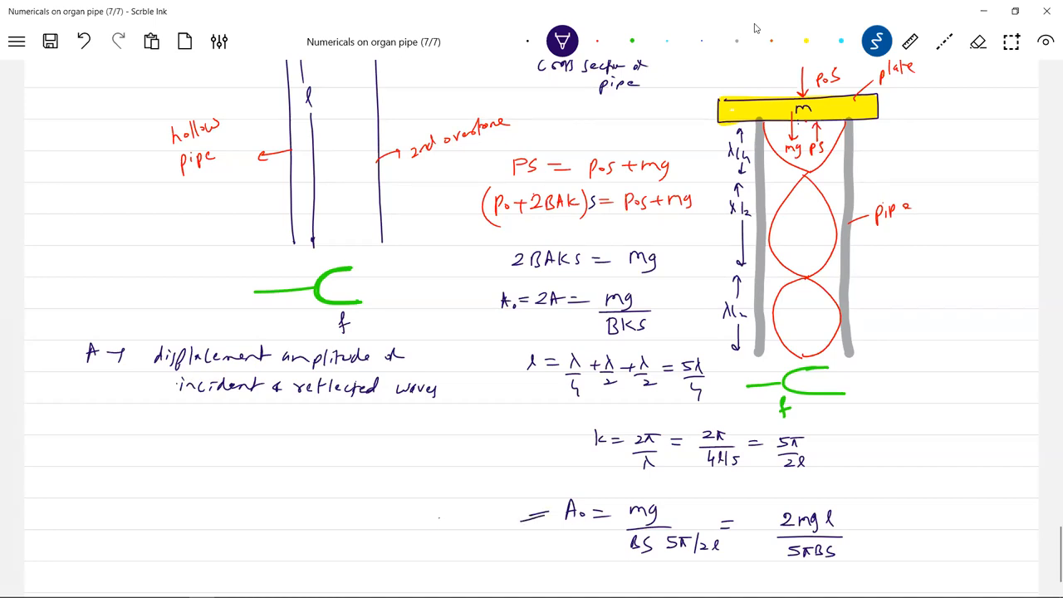
type("displa")
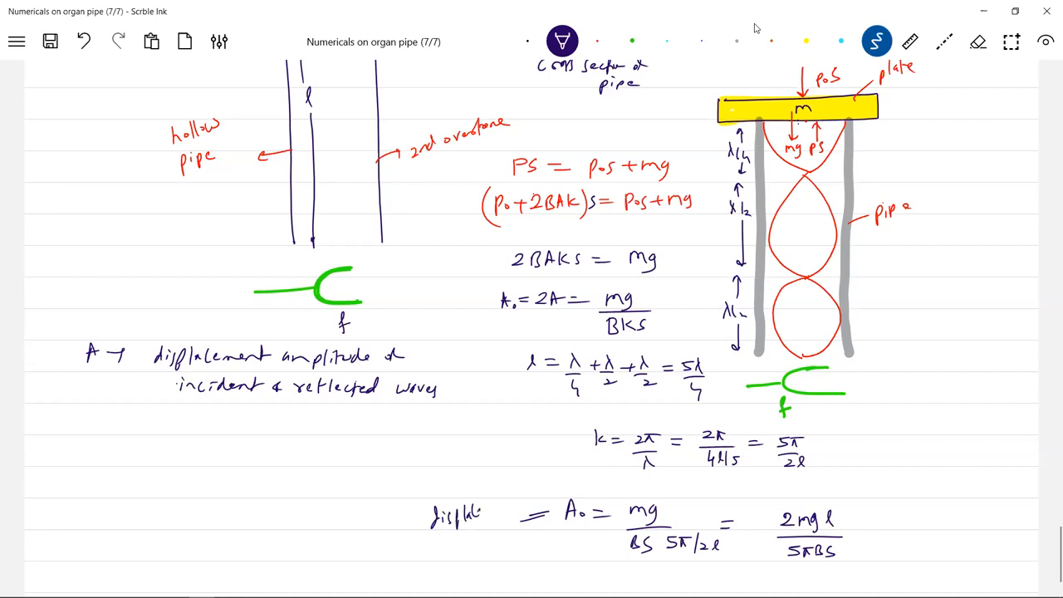